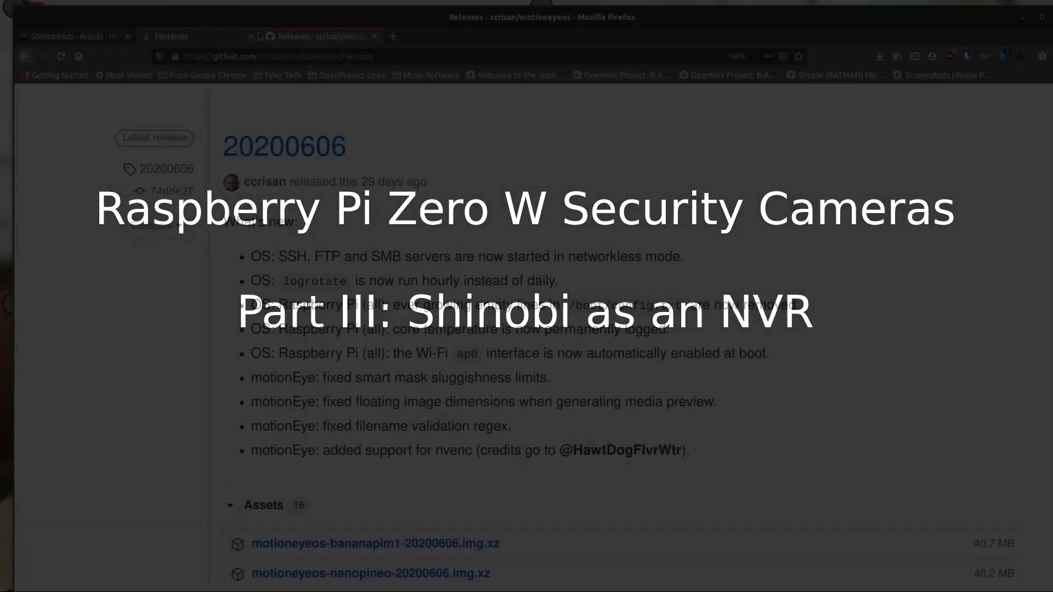
Step: Switch to the Portainer tab in Firefox with a terminal window opened over it
left_click(195, 36)
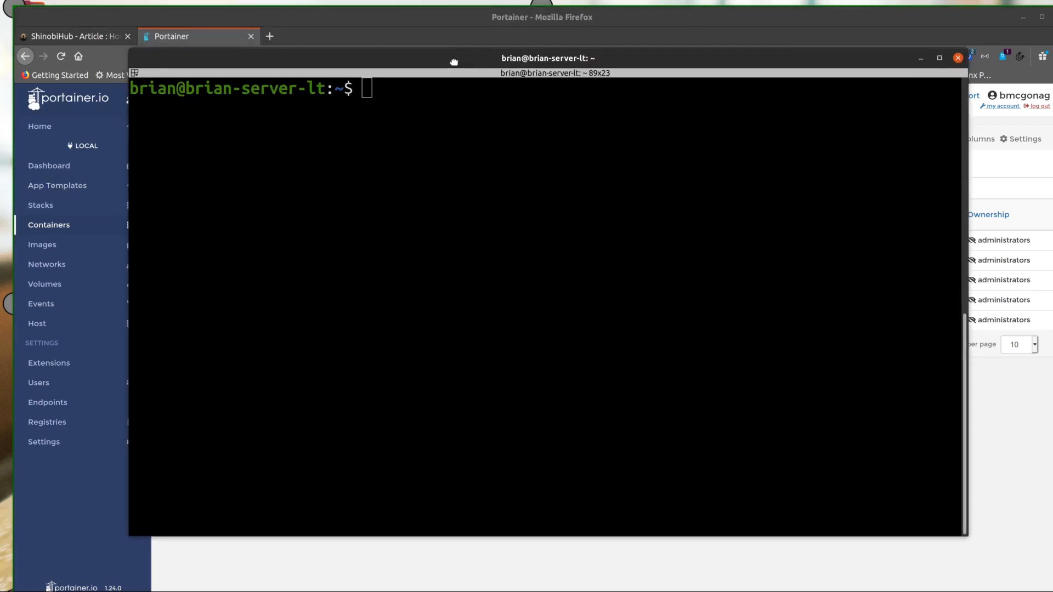
Step: Create a shinobi folder with videos, database and config subfolders in the home directory
type("docker run -d -p 8280:8080 -v /etc/localtime:/etc/localtime:ro -v /etc/timezone:/etc/timezone:ro -v /home/brian/shinobi/config:/config -v /home/brian/shinobi/database:/var/lib/mysql -v /home/brian/shinobi")
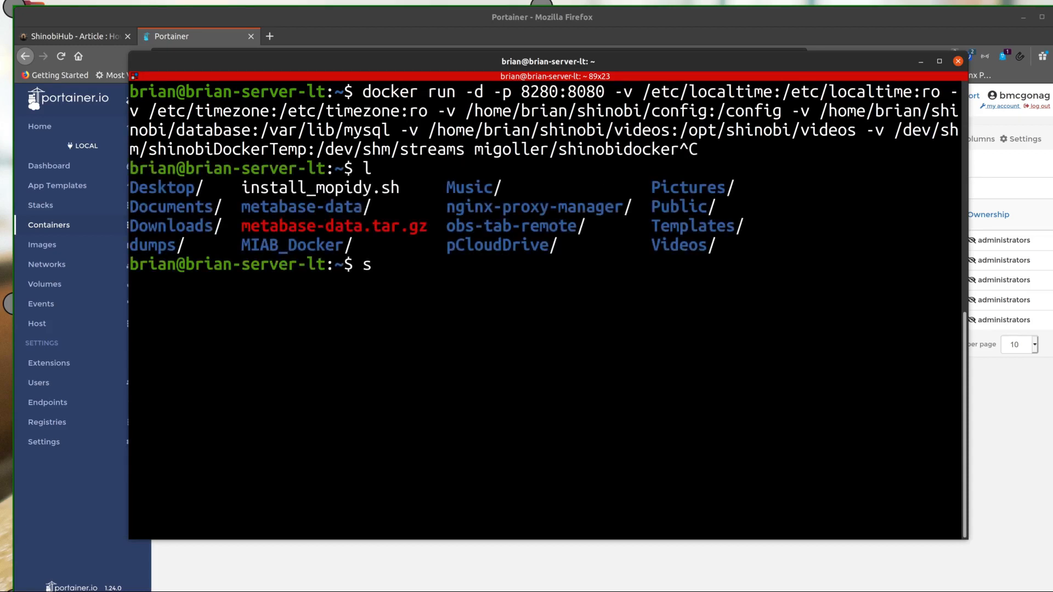
type("mkdir shinobi")
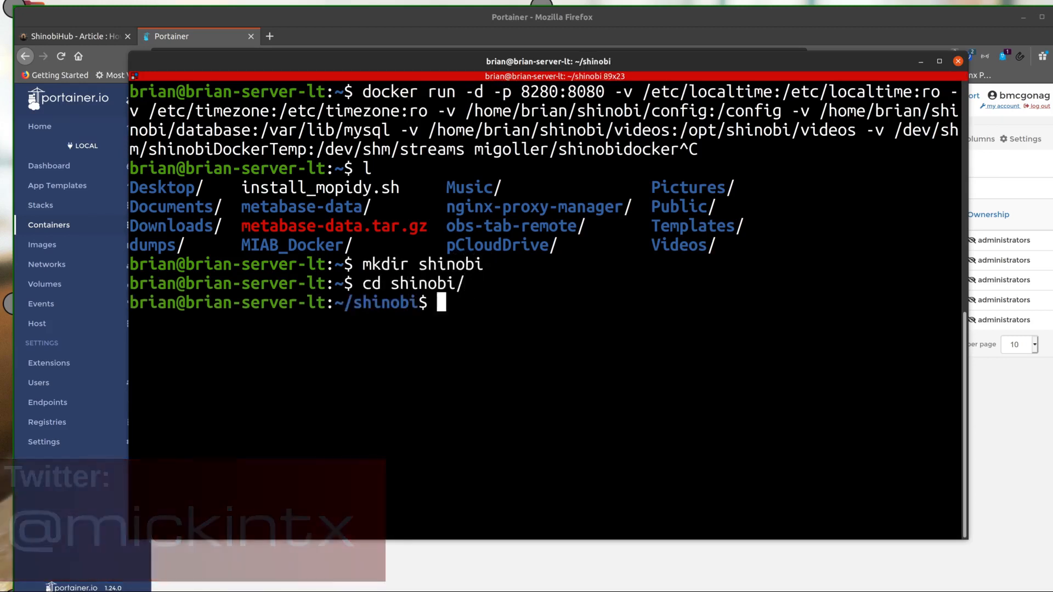
type("mkdir")
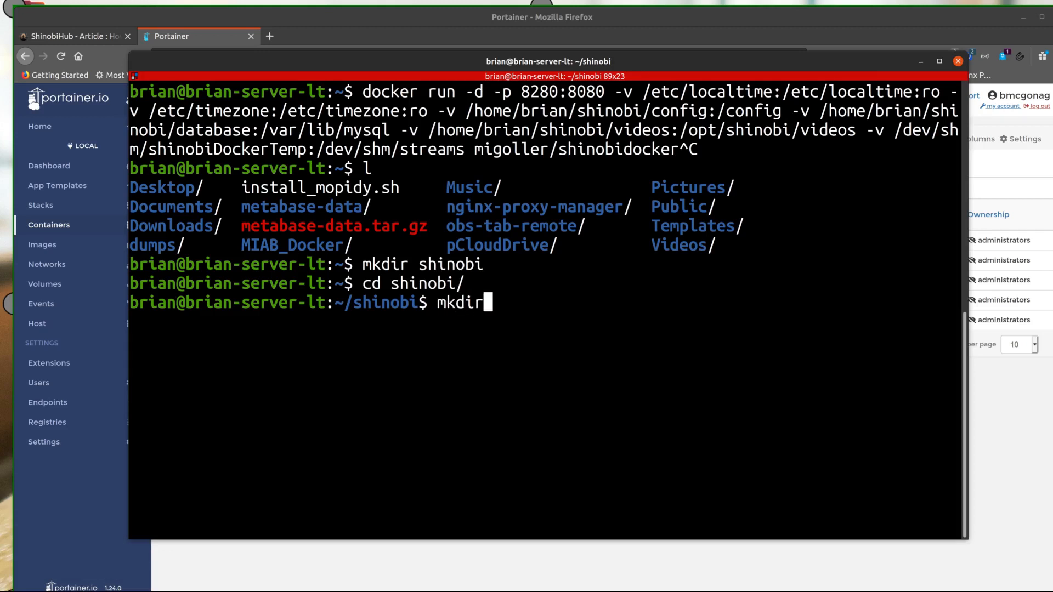
type("videos")
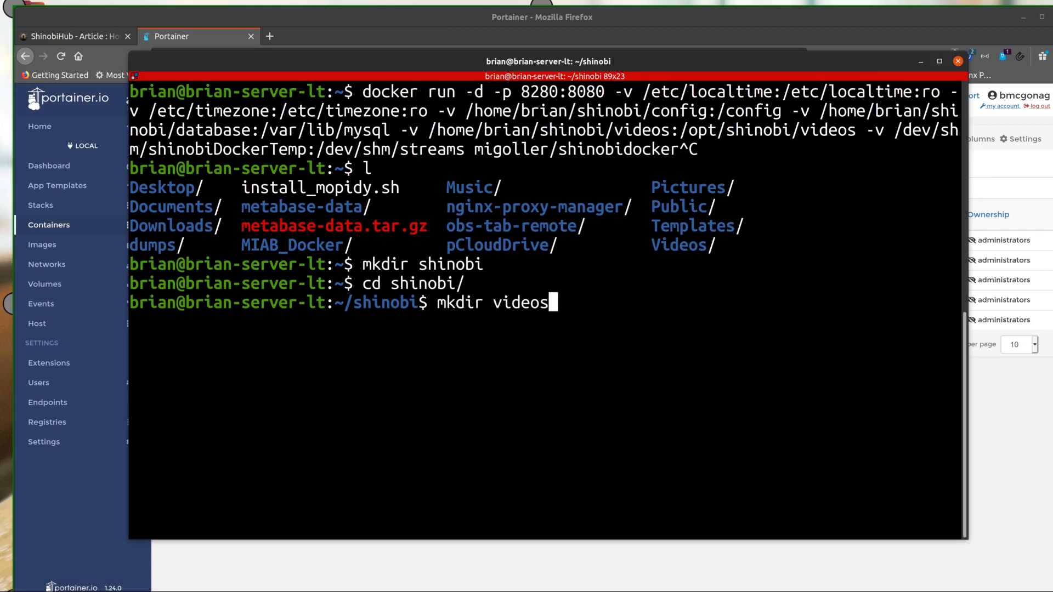
type("mkdir")
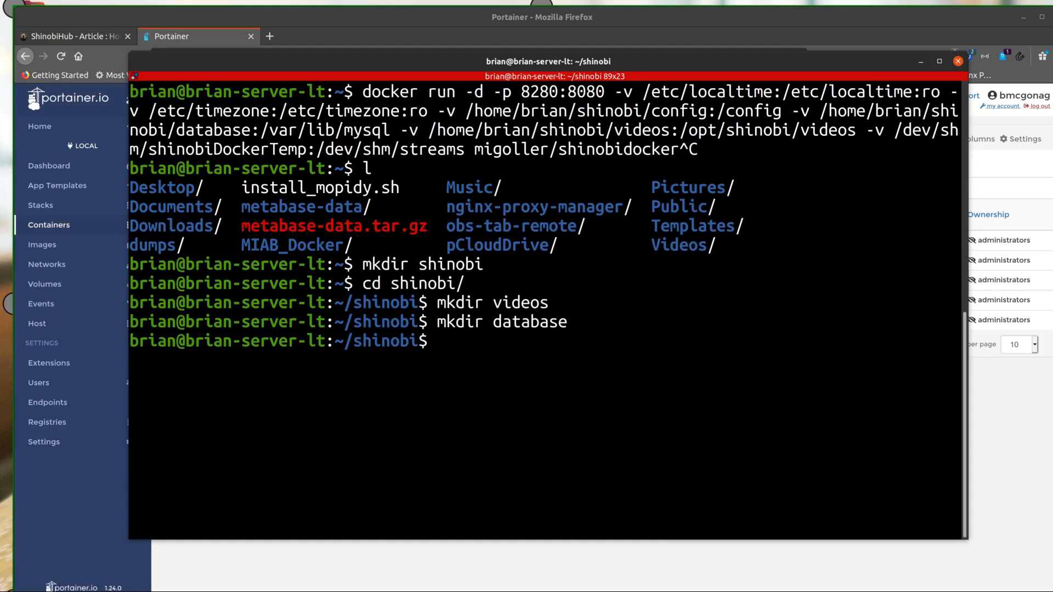
type("mkdir config")
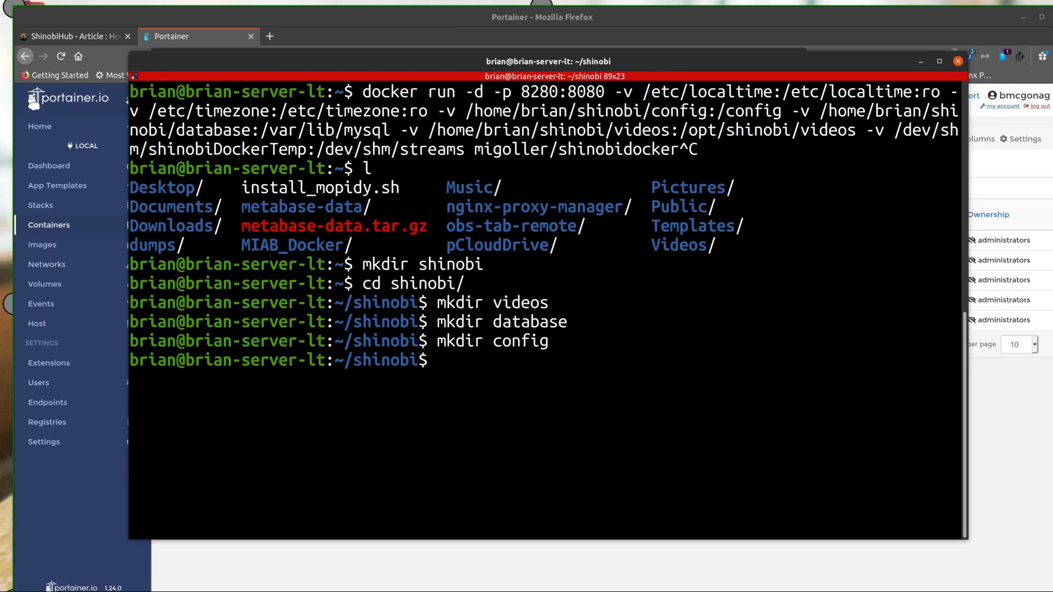
type("c")
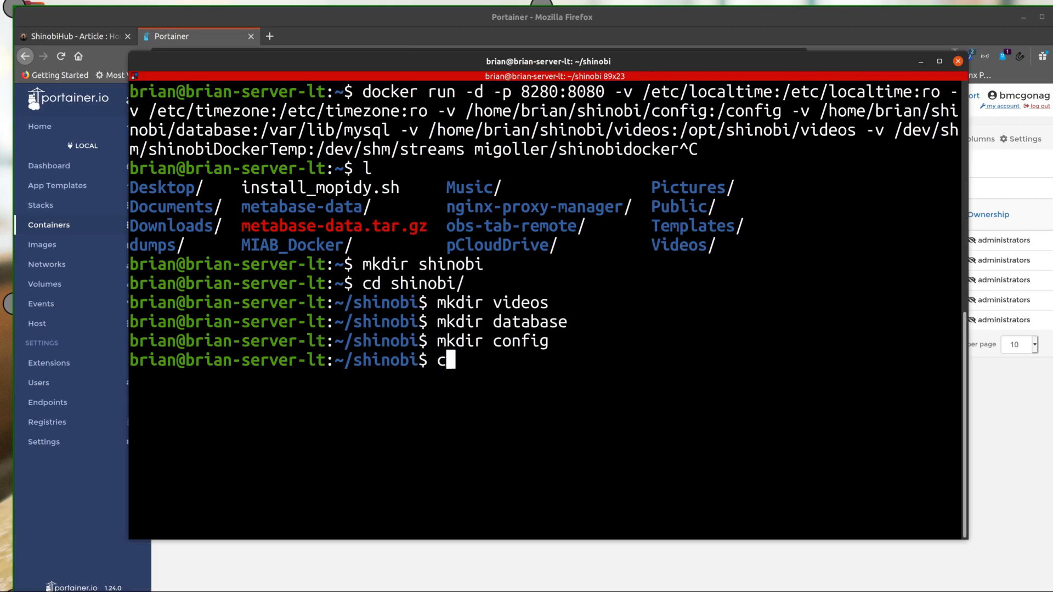
Step: Clear the terminal screen and highlight host port 8280 in the old docker command
type("lear")
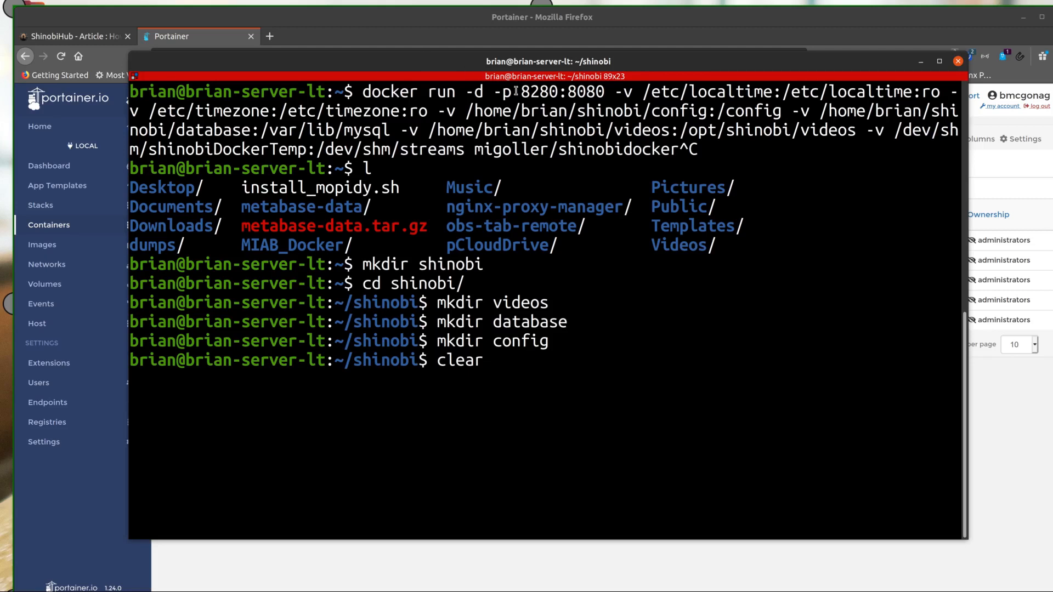
double_click(536, 92)
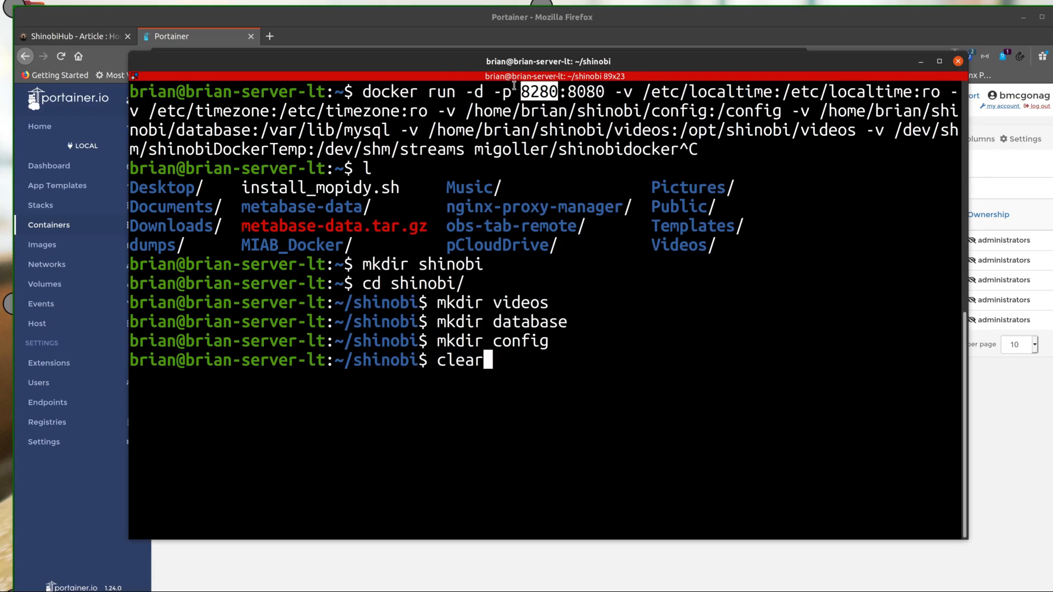
mouse_move(607, 92)
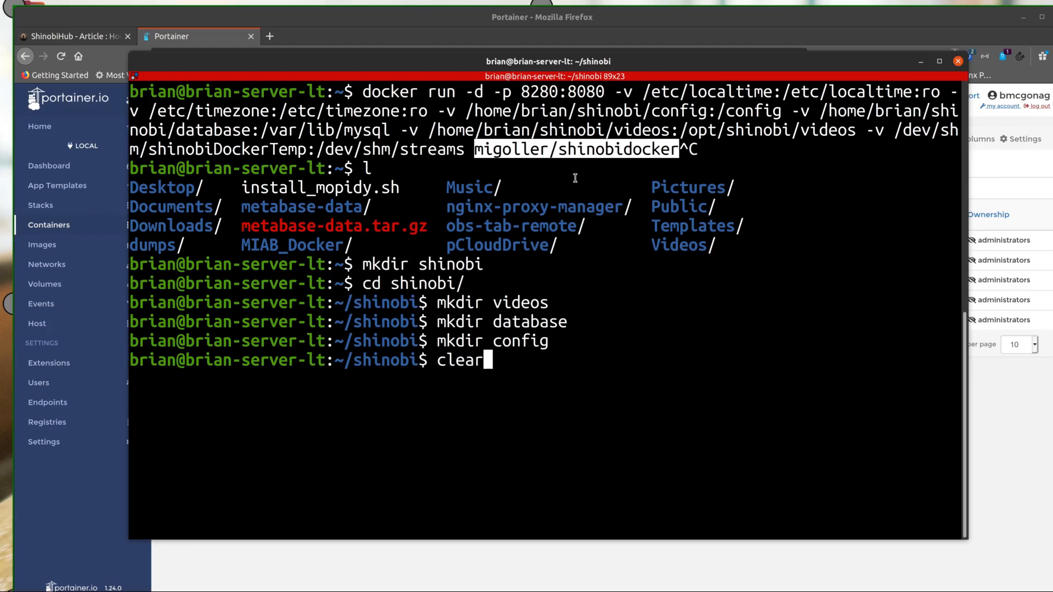
mouse_move(570, 377)
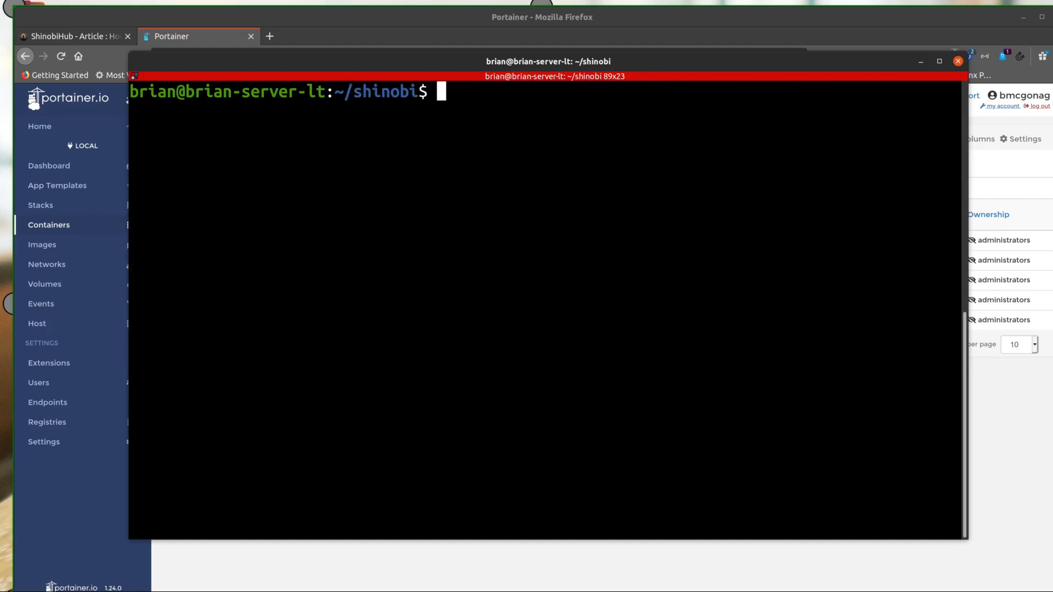
Step: Run the Shinobi Docker container on host port 8280 with localtime and timezone mounts
type("docker run -d -p 8280:8080 -v /etc/localtime:/etc/localtime:ro -v /etc/timezone:/etc/timezone:ro -v /home/brian/shinobi/config:/config -v /home/brian/shinobi/database:/var/lib/mysql -v /home/brian/shinob")
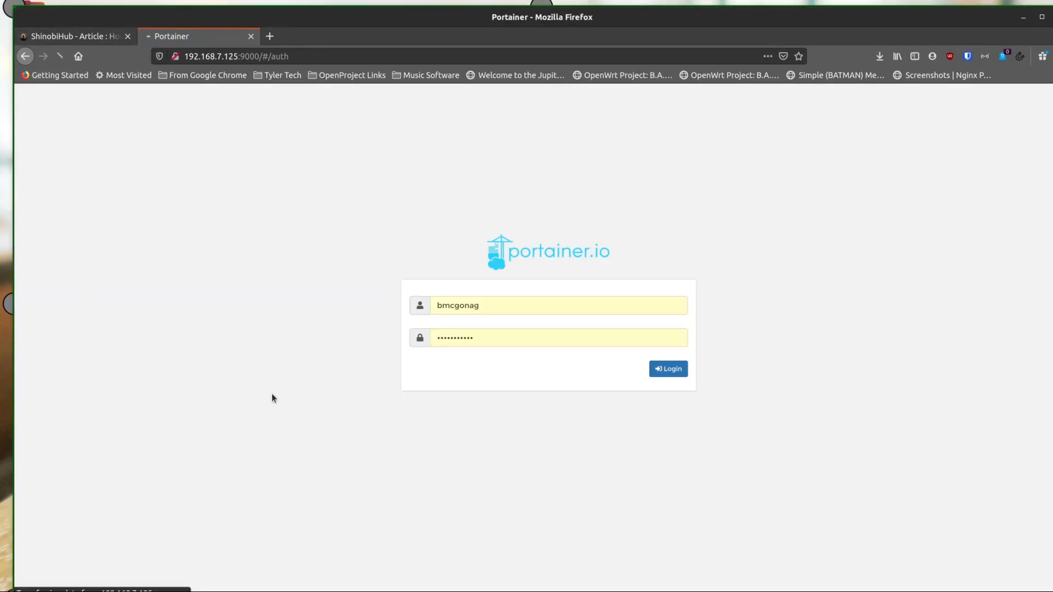
Step: Log in to Portainer and view the tender_franklin container on the local endpoint
left_click(668, 369)
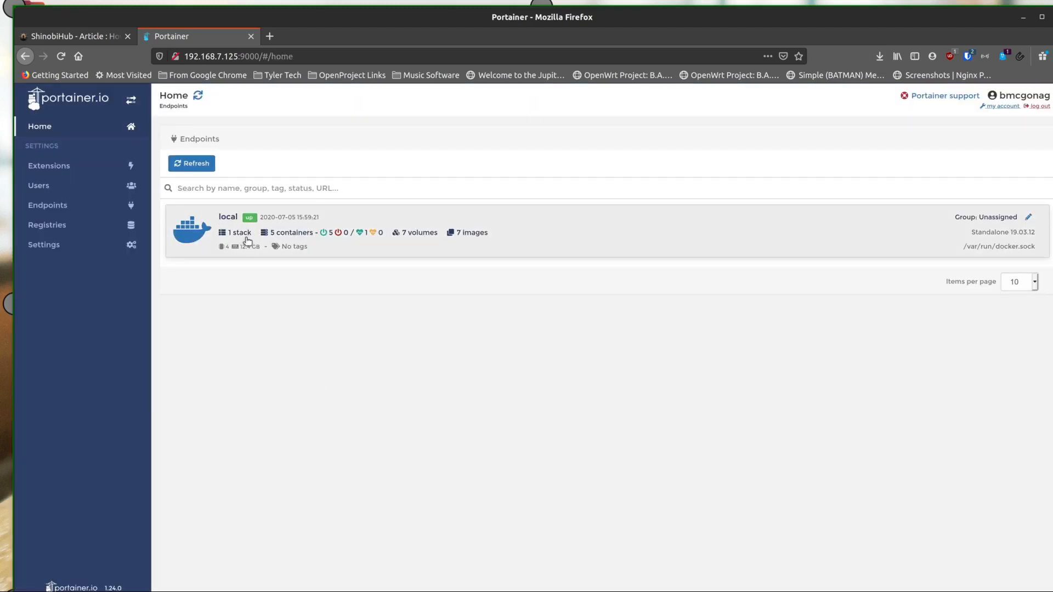
left_click(229, 233)
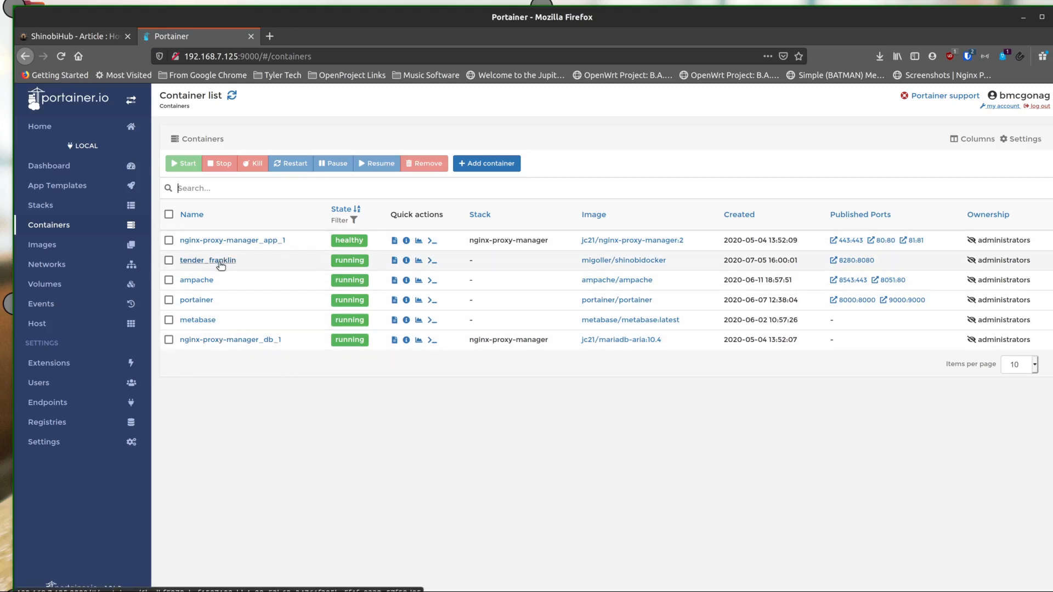
mouse_move(207, 260)
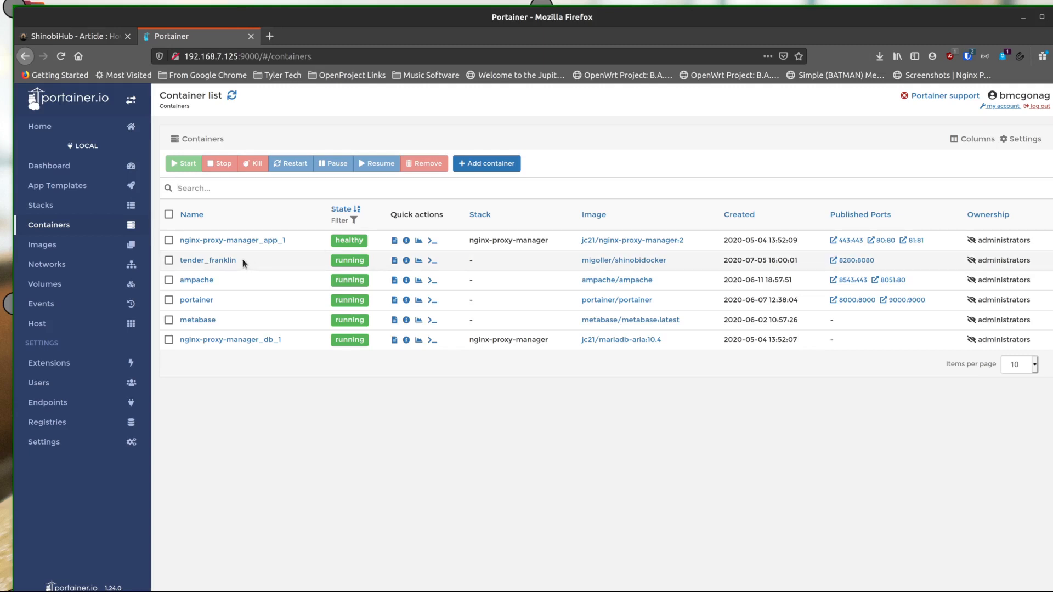
left_click(207, 260)
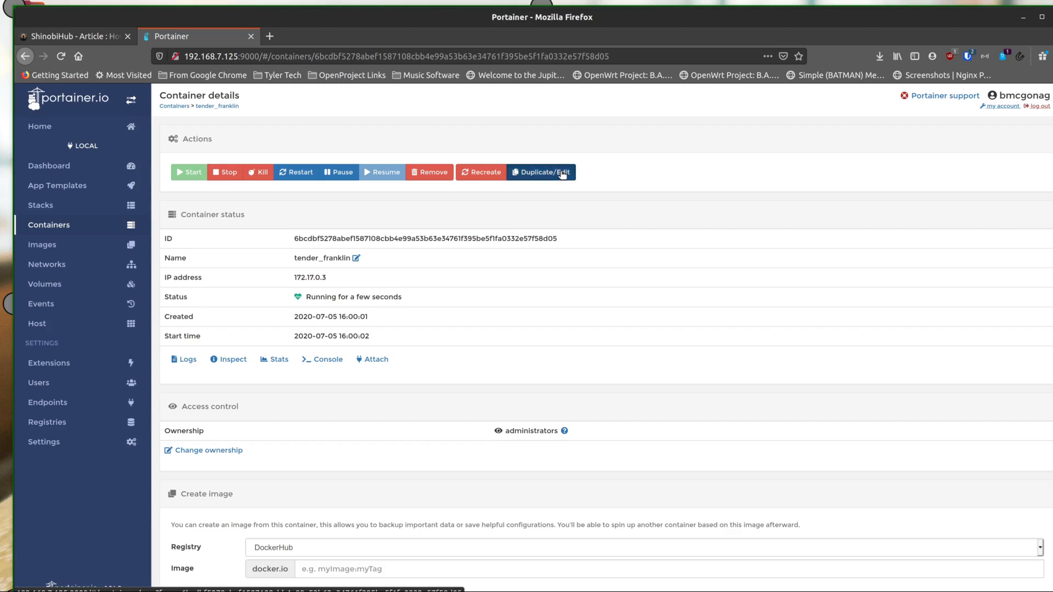
Step: Duplicate the container under the name shinobi and deploy it, keeping port 8280
left_click(541, 172)
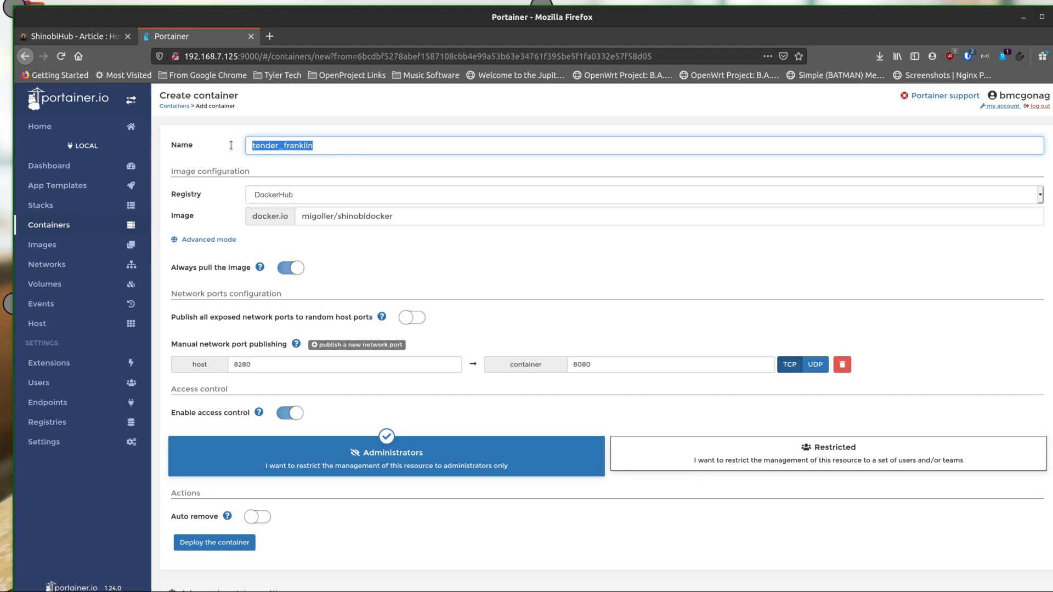
type("shinobi")
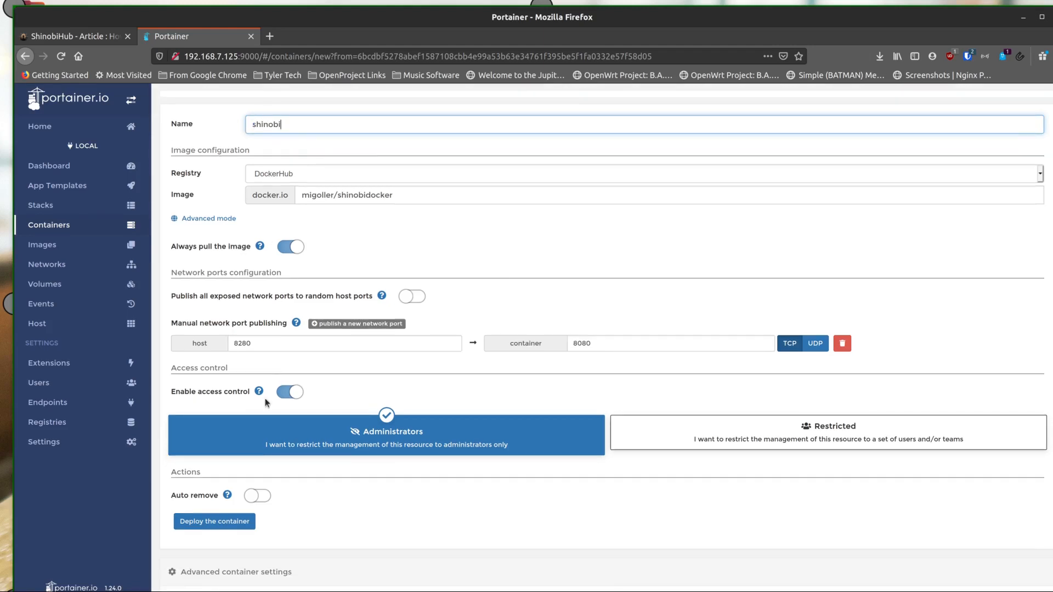
left_click(214, 521)
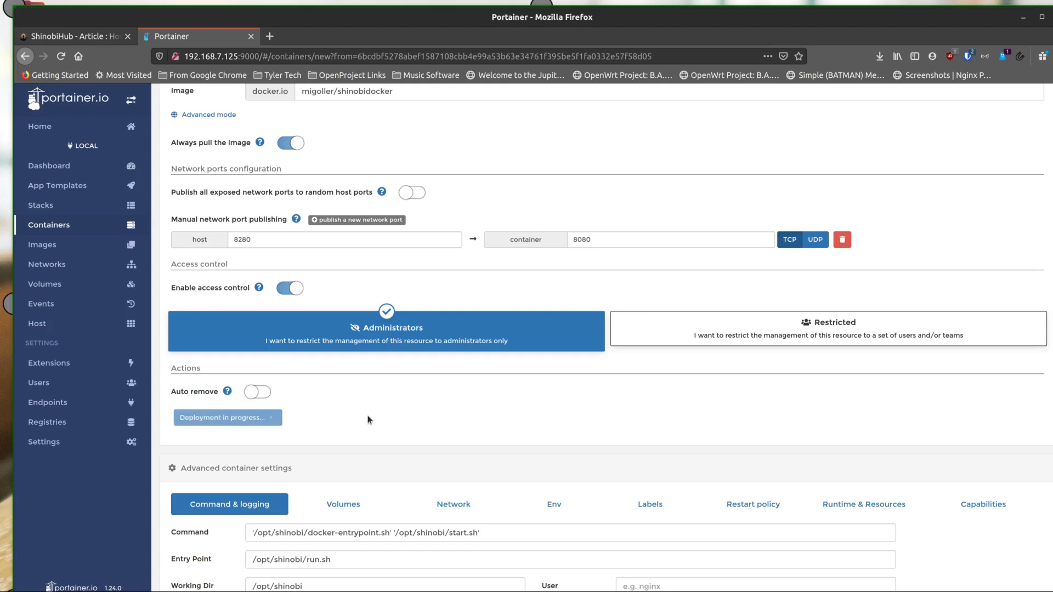
mouse_move(432, 417)
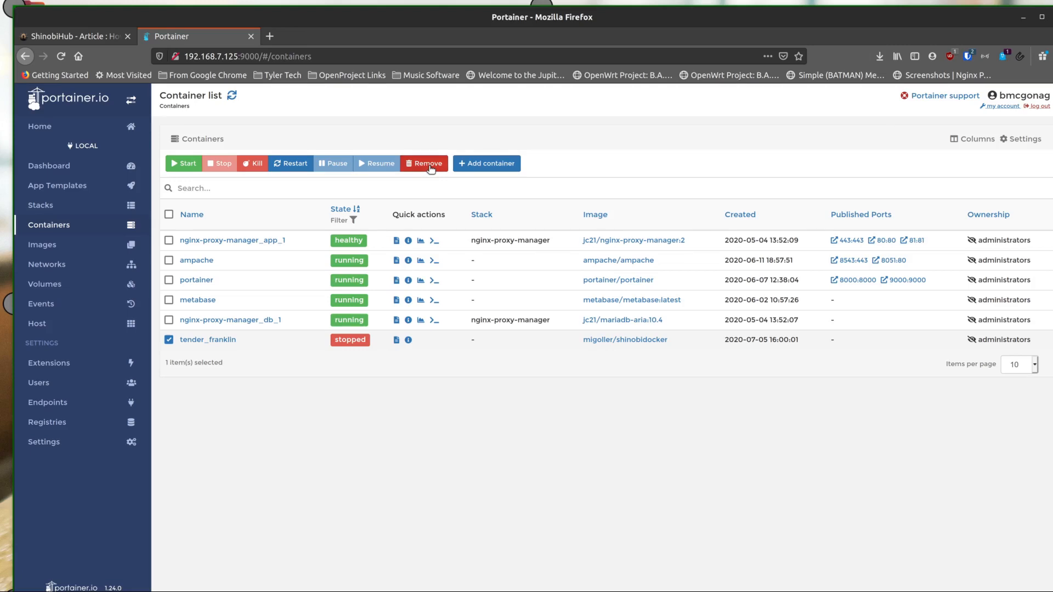
Step: Remove the stopped tender_franklin container and confirm the removal
left_click(424, 164)
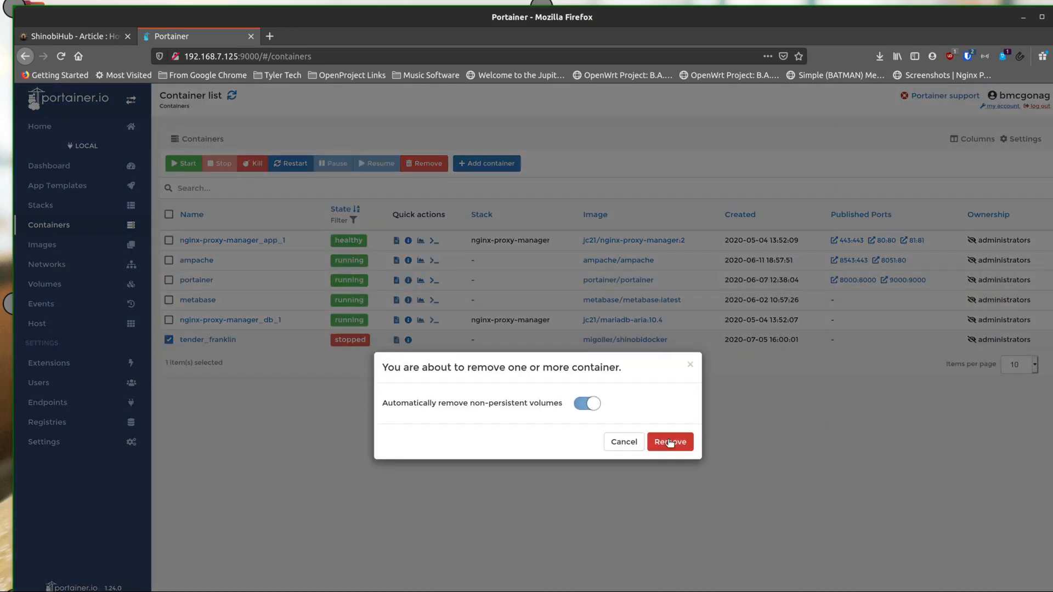
left_click(669, 442)
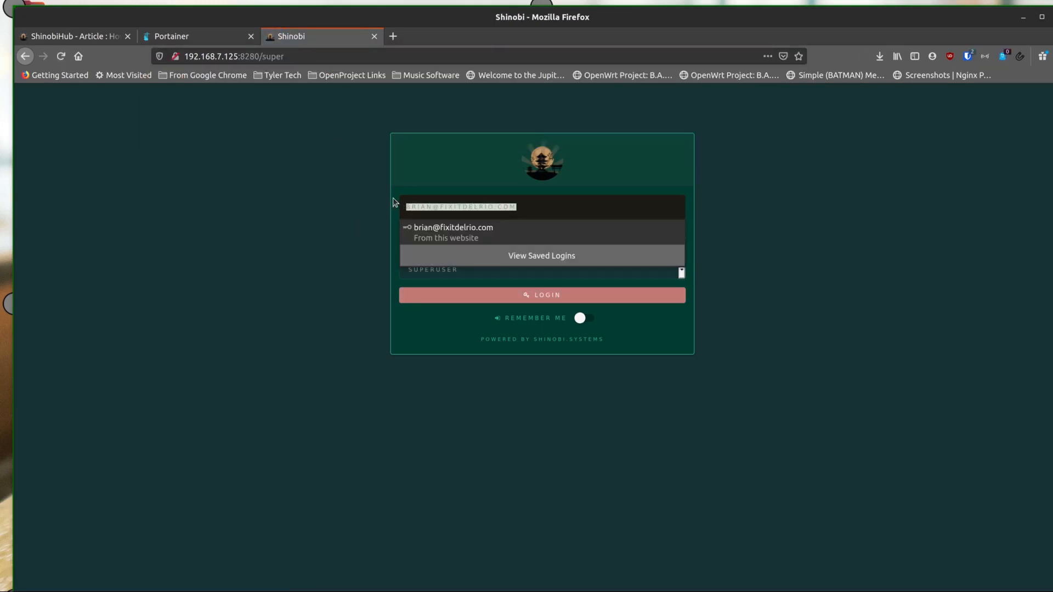
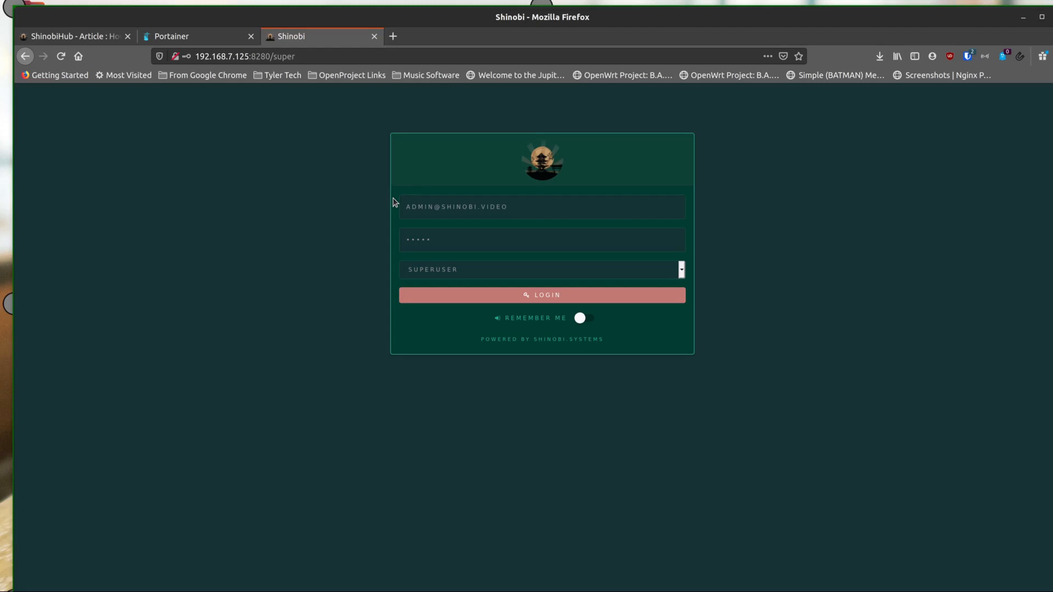
Step: Log in as the Shinobi superuser and begin entering the new account's email
left_click(541, 295)
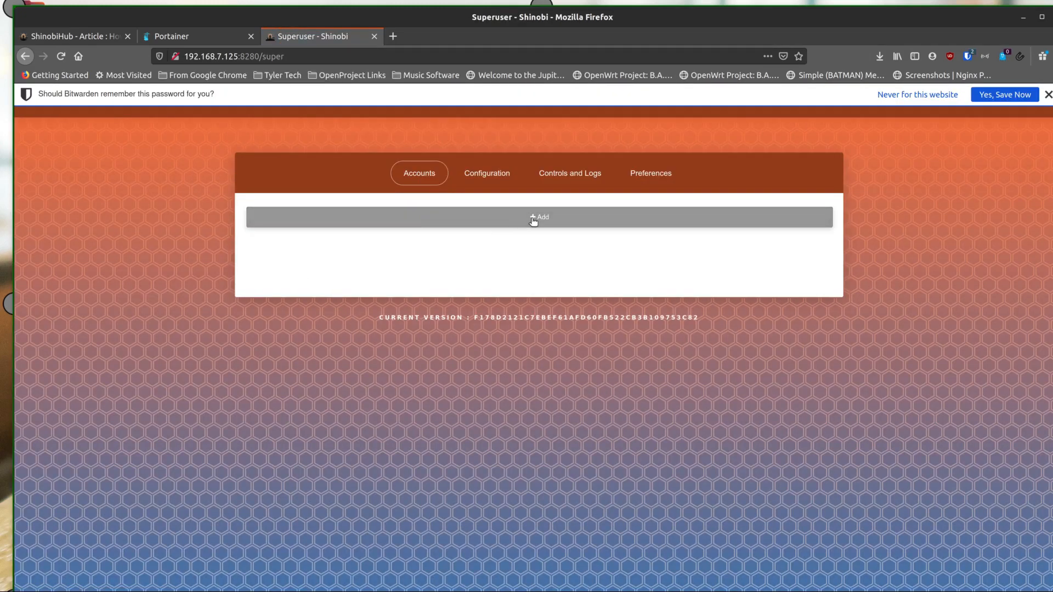
left_click(540, 218)
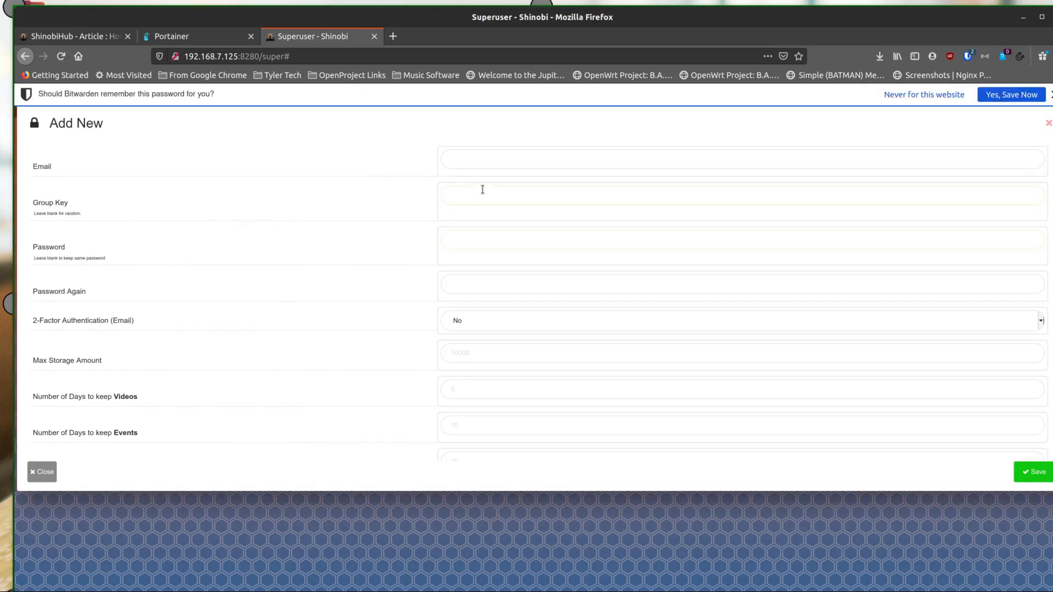
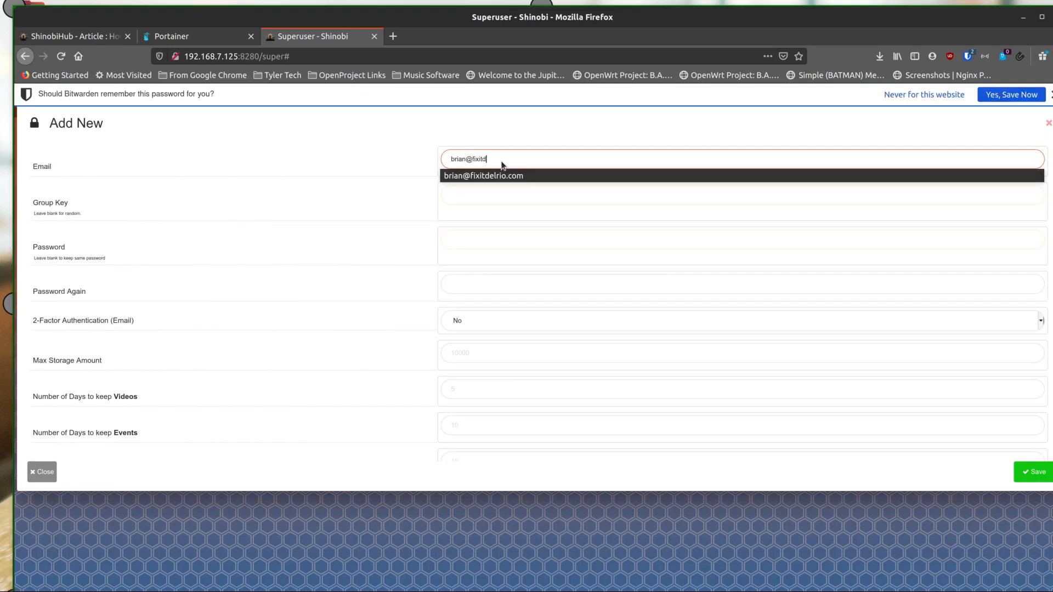
Step: Fill in the new account's email address and matching passwords
left_click(738, 195)
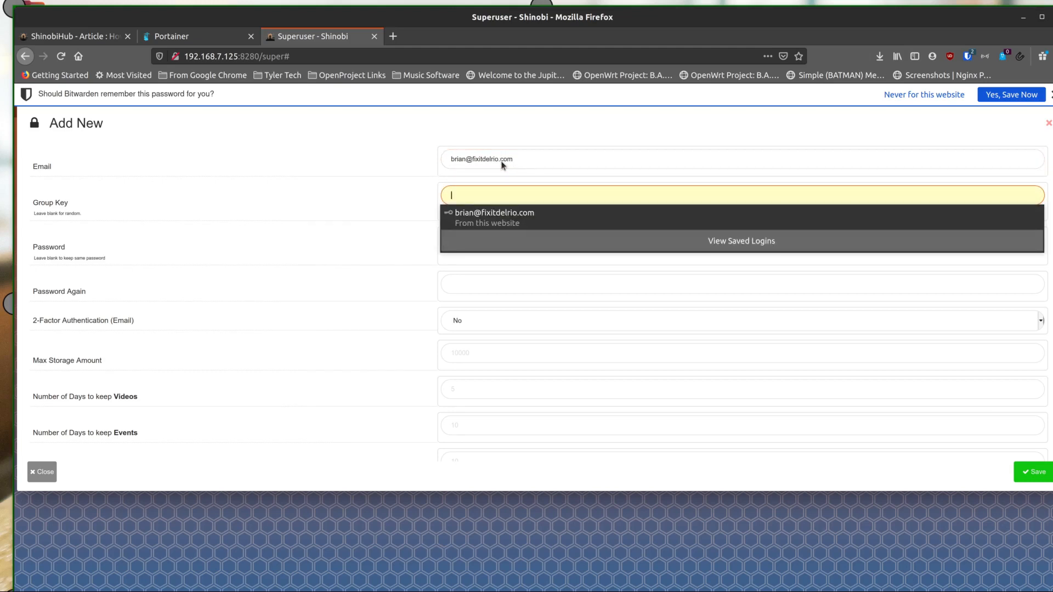
left_click(738, 244)
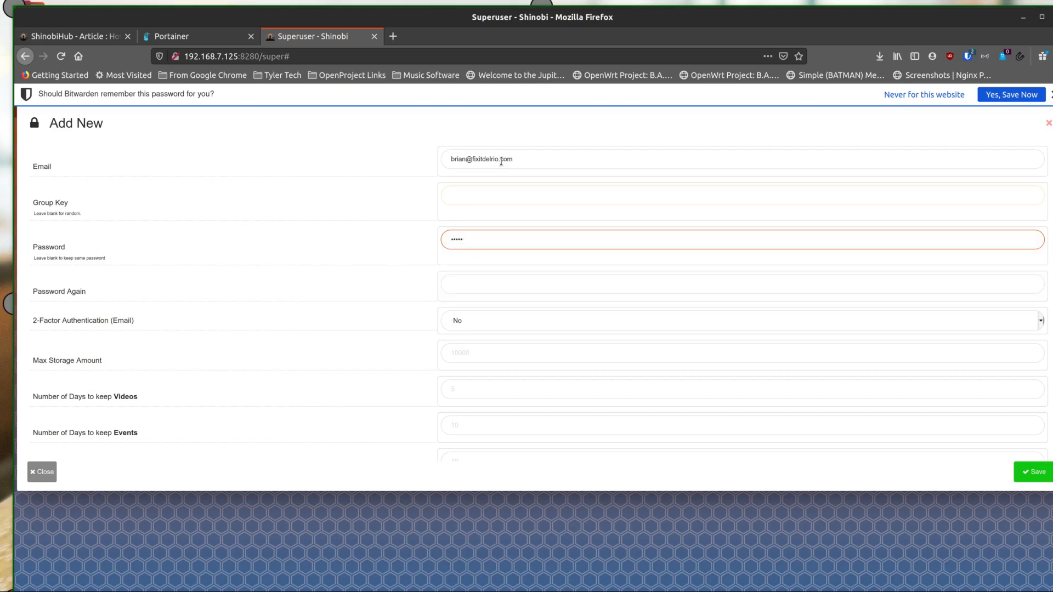
left_click(738, 290)
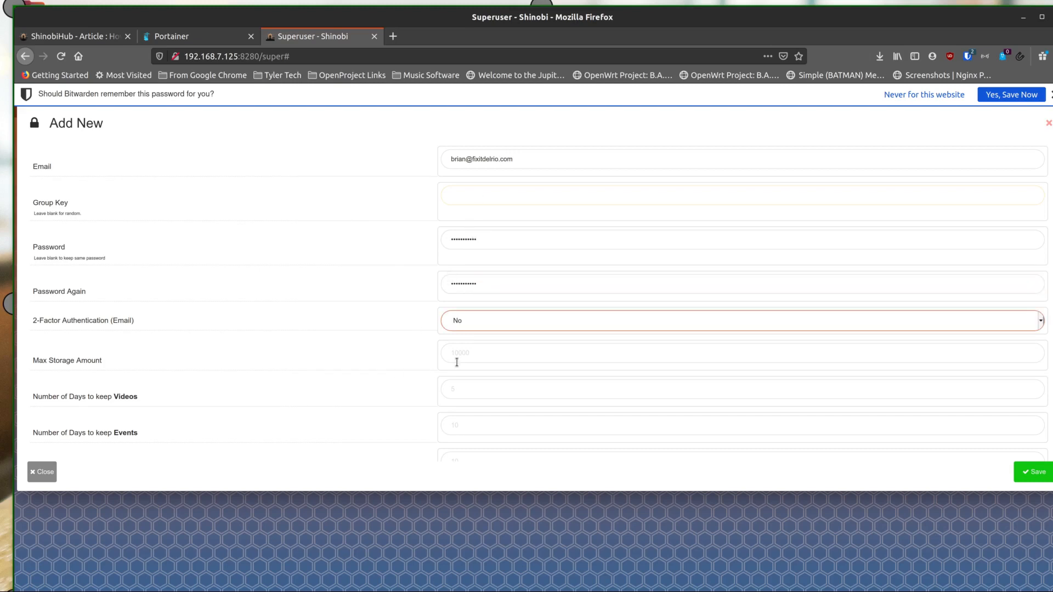
Step: Keep videos 30, events 15 and logs 10 days with All Privileges, and save the account
scroll("down", 3)
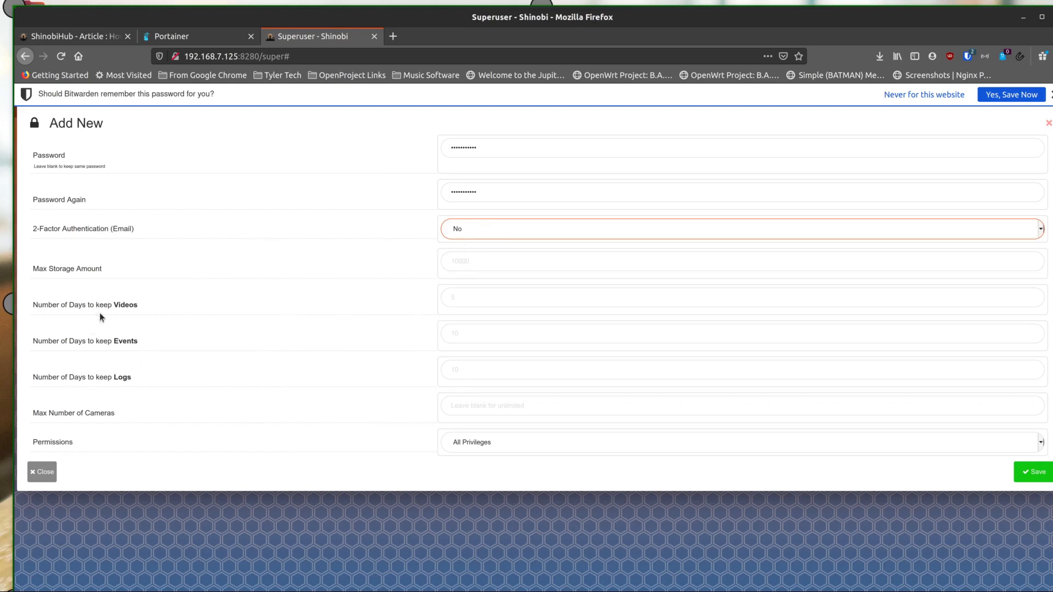
left_click(738, 297)
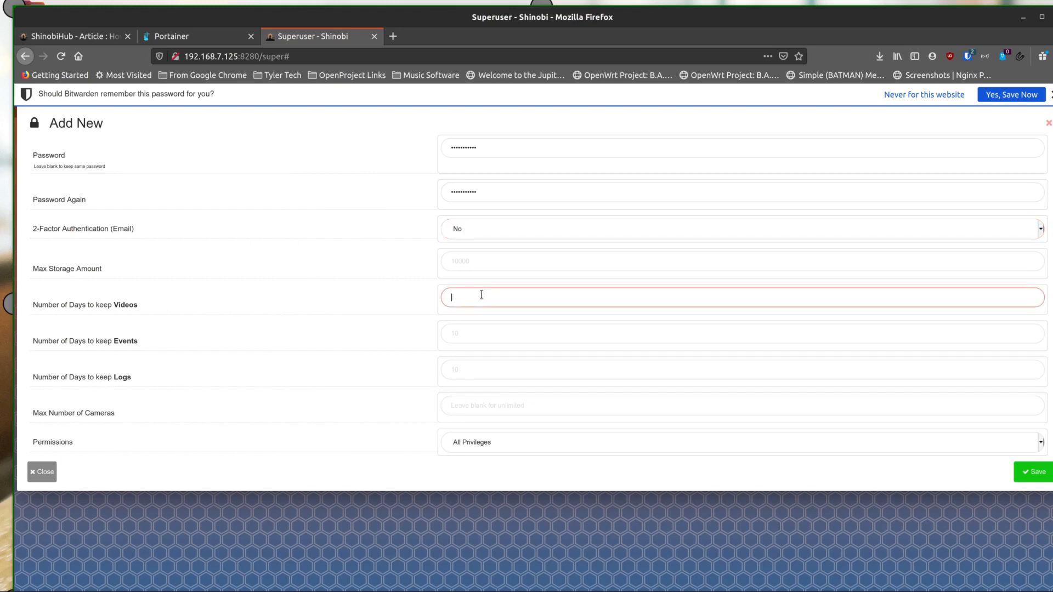
type("30")
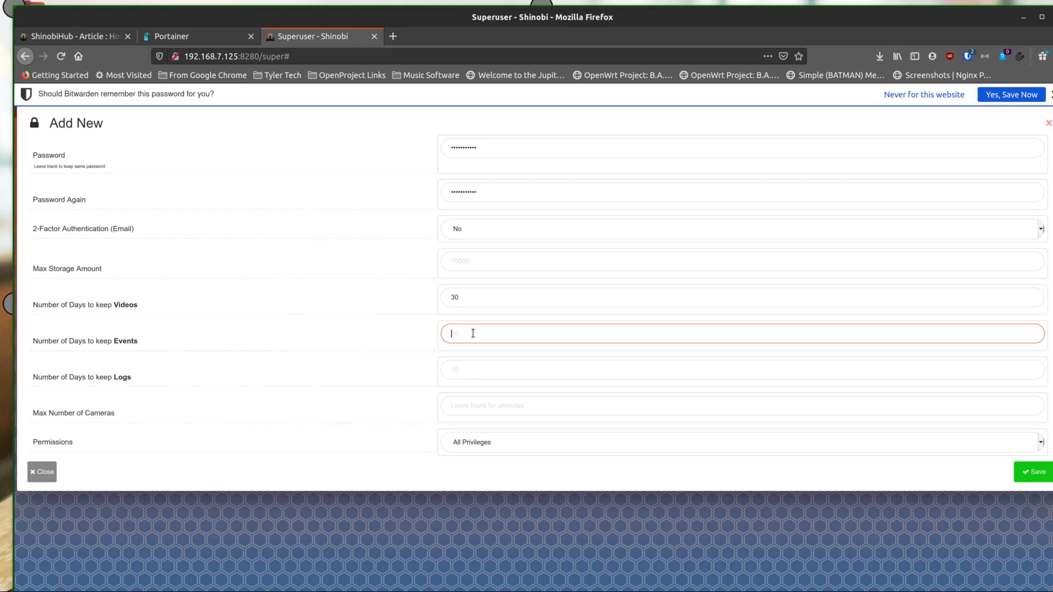
type("15")
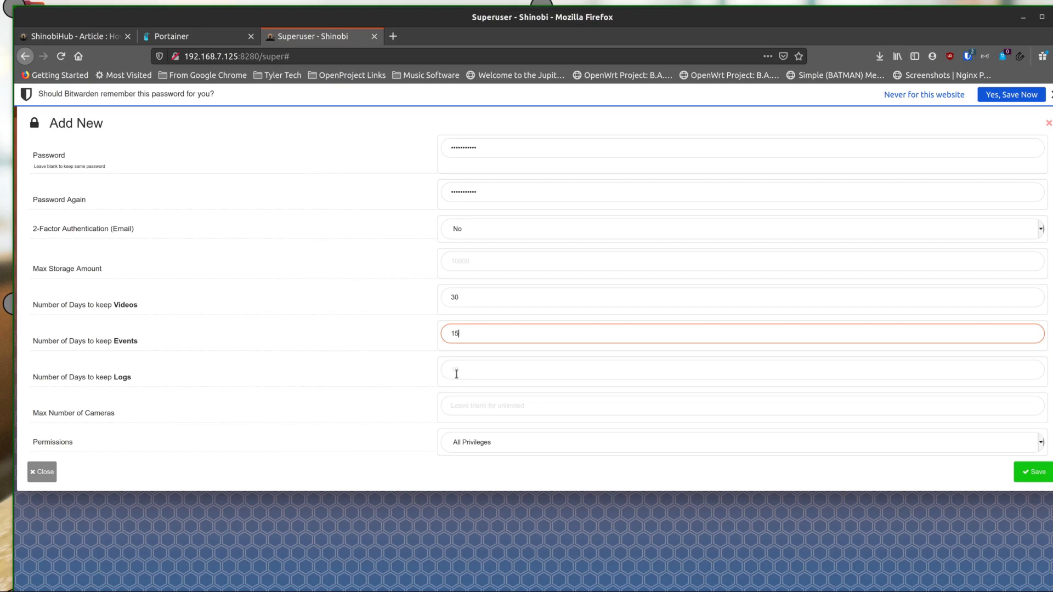
type("10")
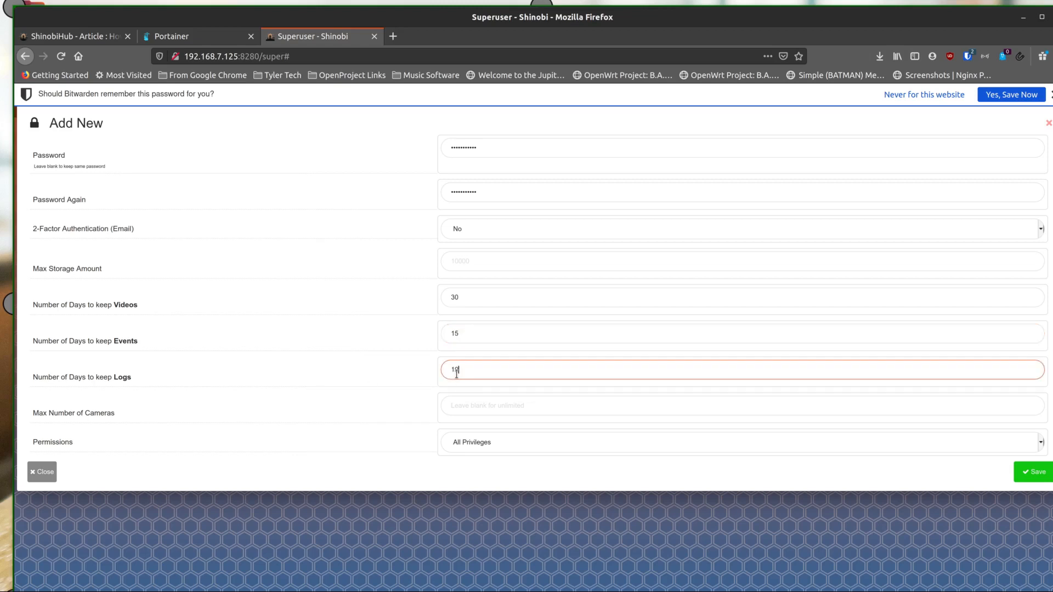
mouse_move(188, 411)
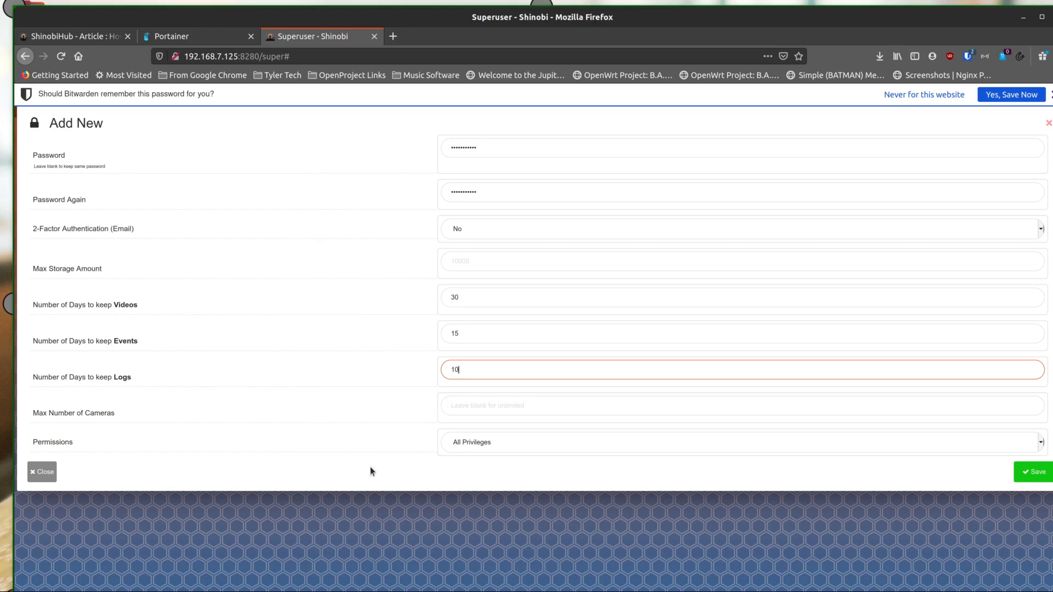
mouse_move(490, 448)
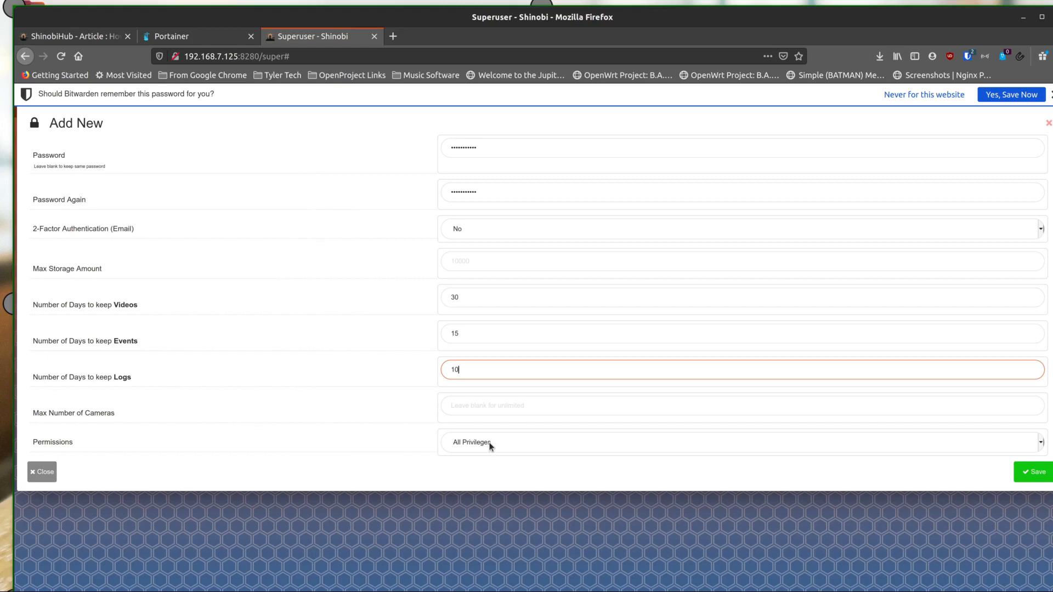
left_click(738, 442)
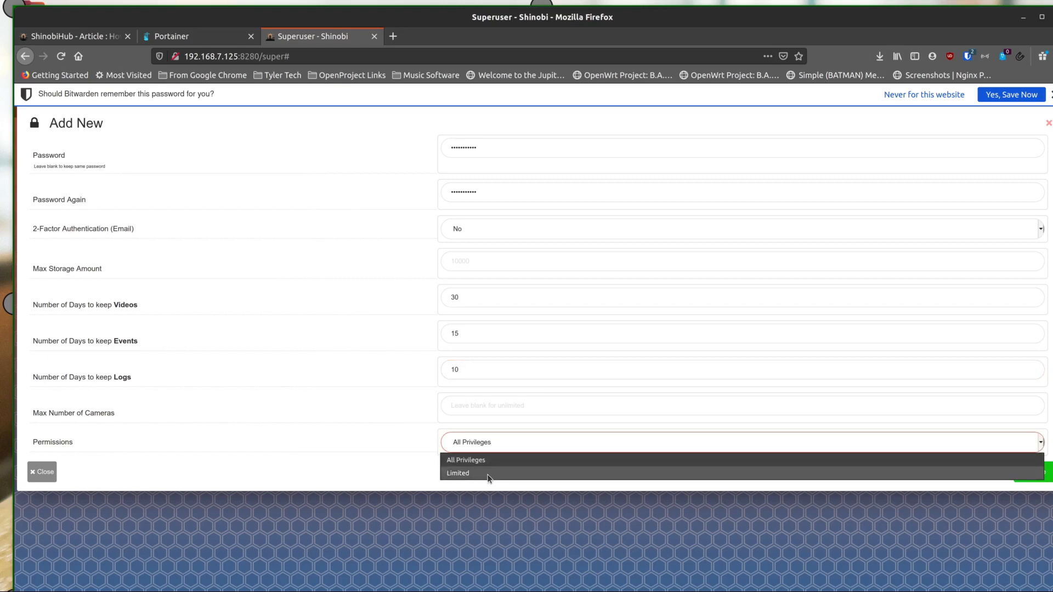
left_click(465, 460)
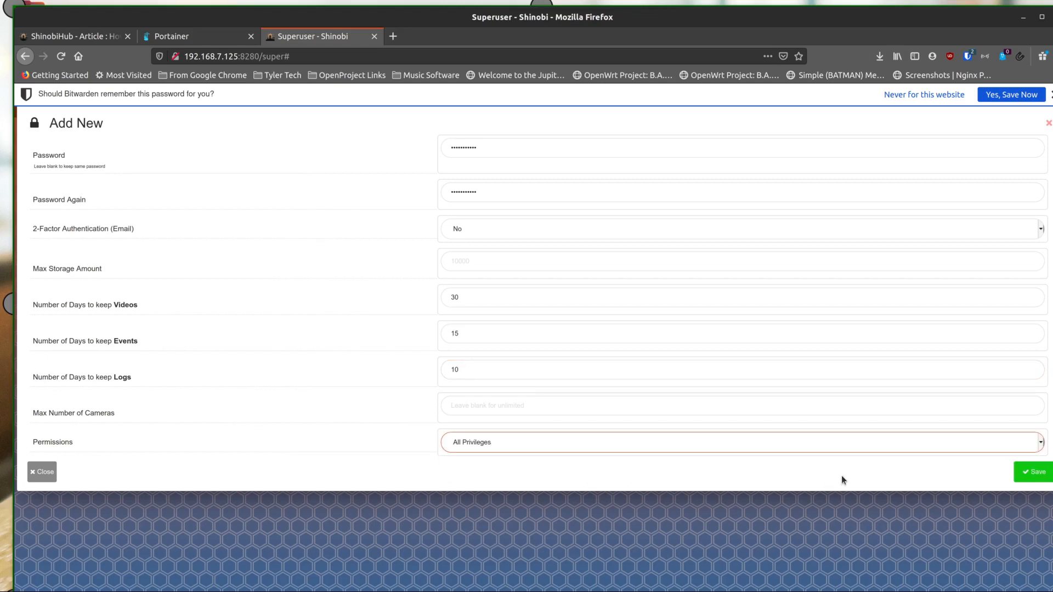
left_click(1033, 472)
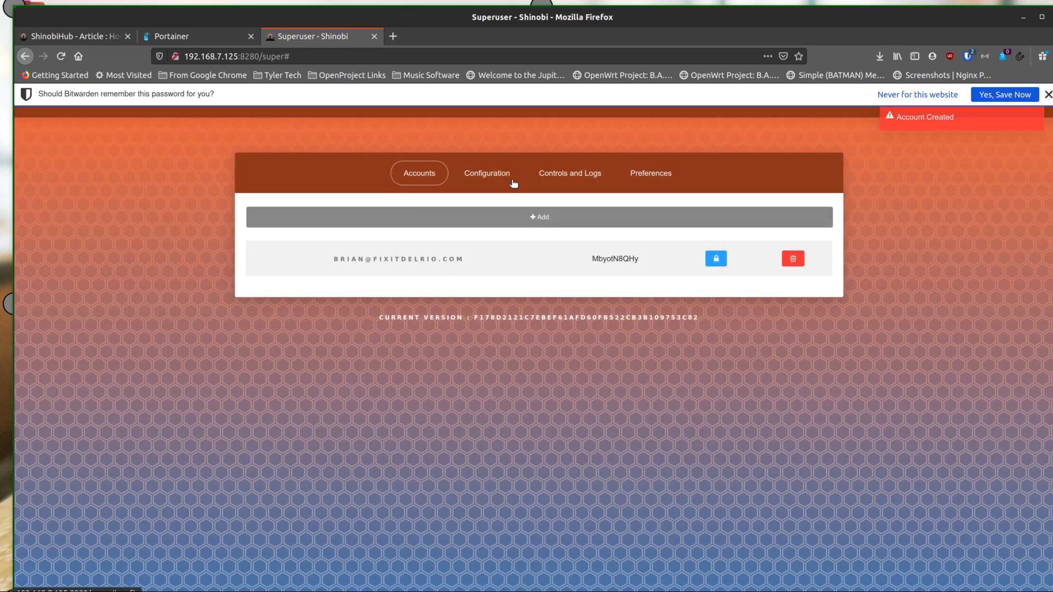
Step: Enter a new superuser password twice under Configuration Preferences and save it
left_click(486, 173)
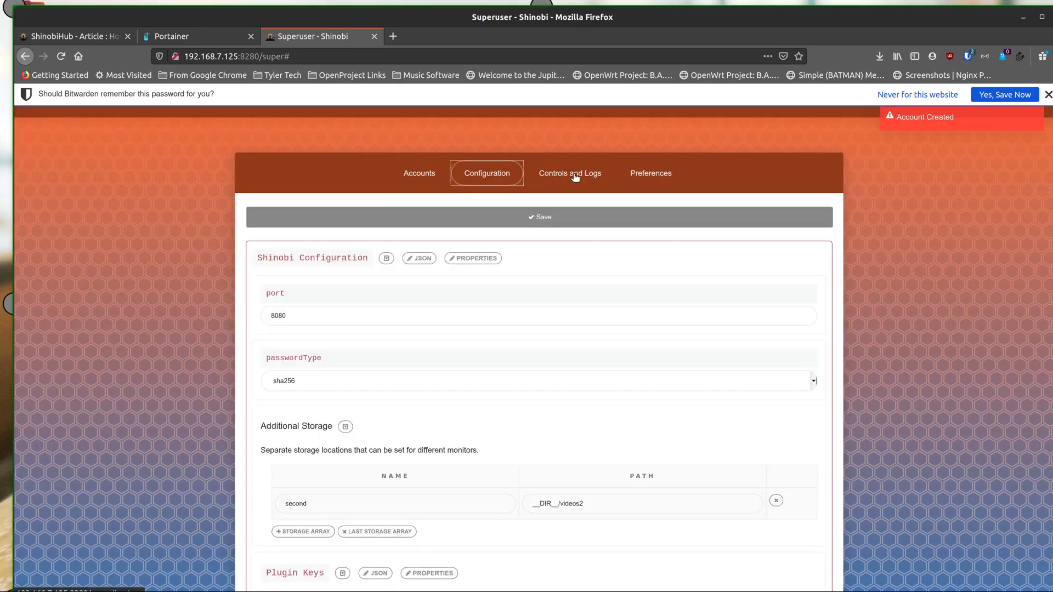
left_click(650, 173)
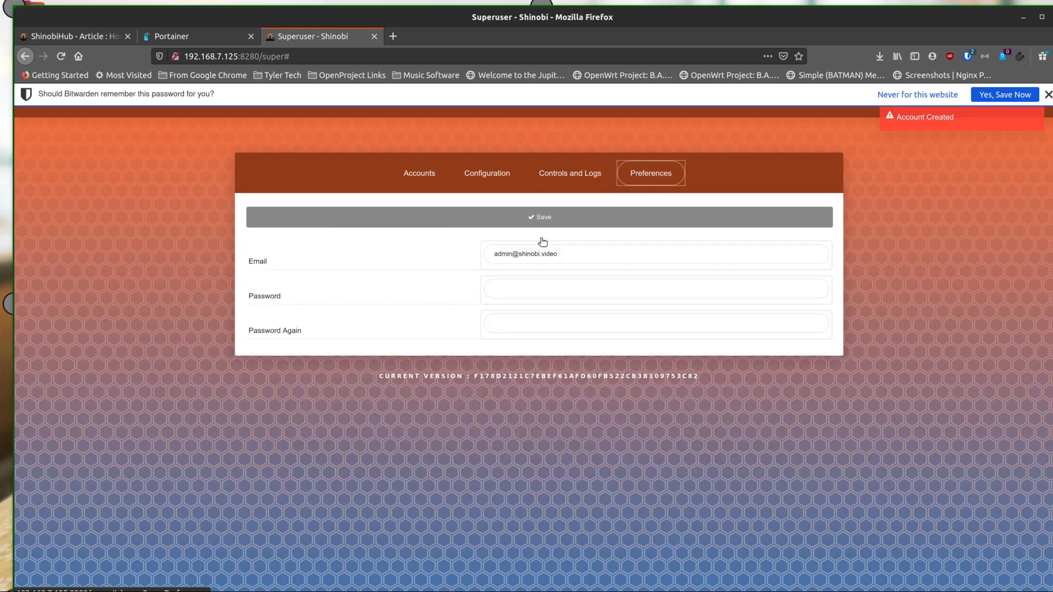
left_click(656, 289)
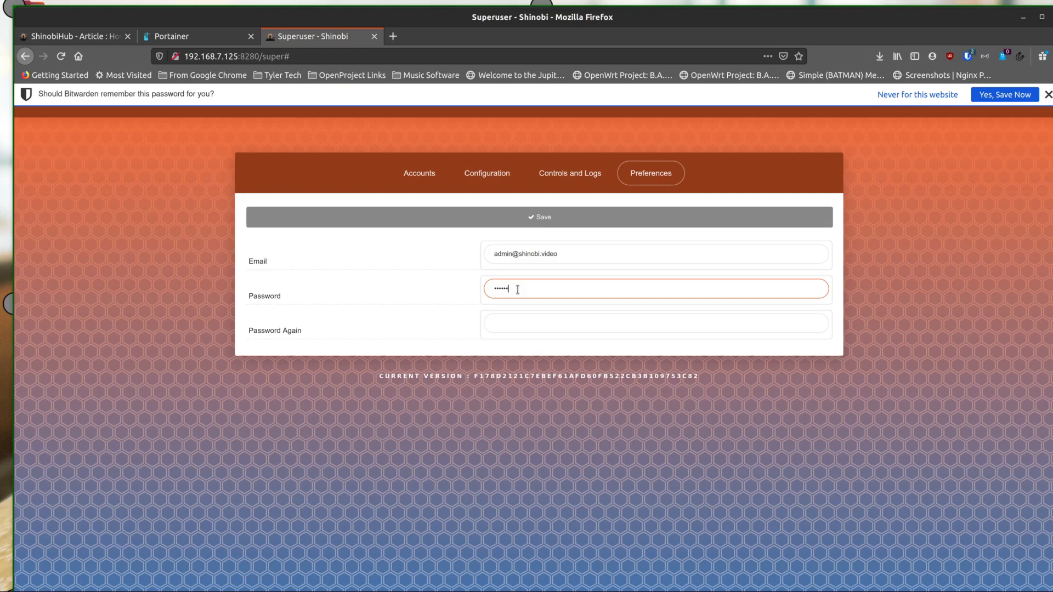
left_click(656, 322)
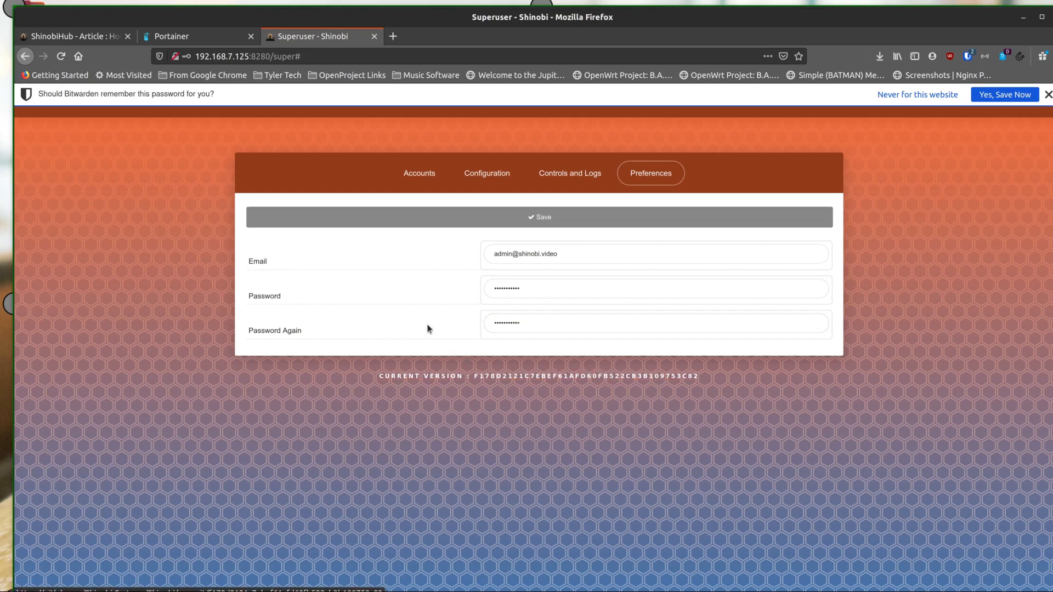
left_click(541, 217)
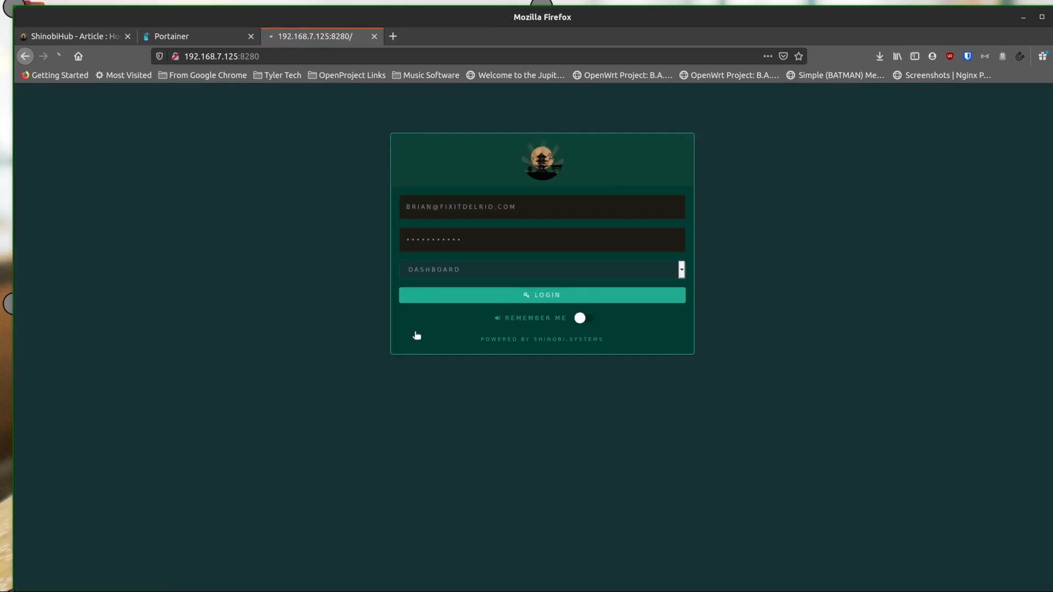
Step: Log in to Shinobi as the newly created user, reaching the empty dashboard
left_click(541, 295)
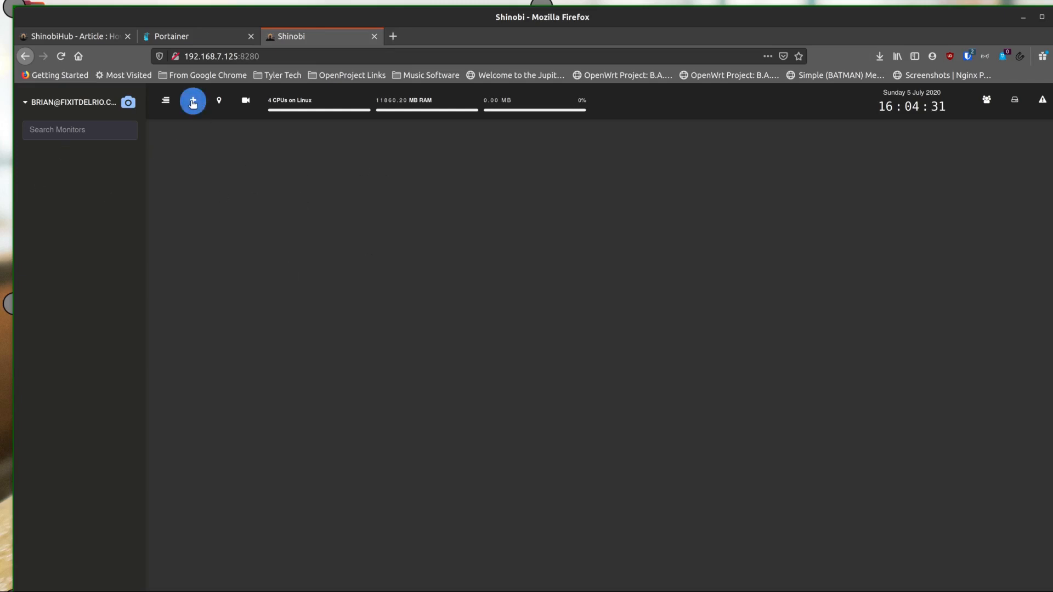
mouse_move(210, 248)
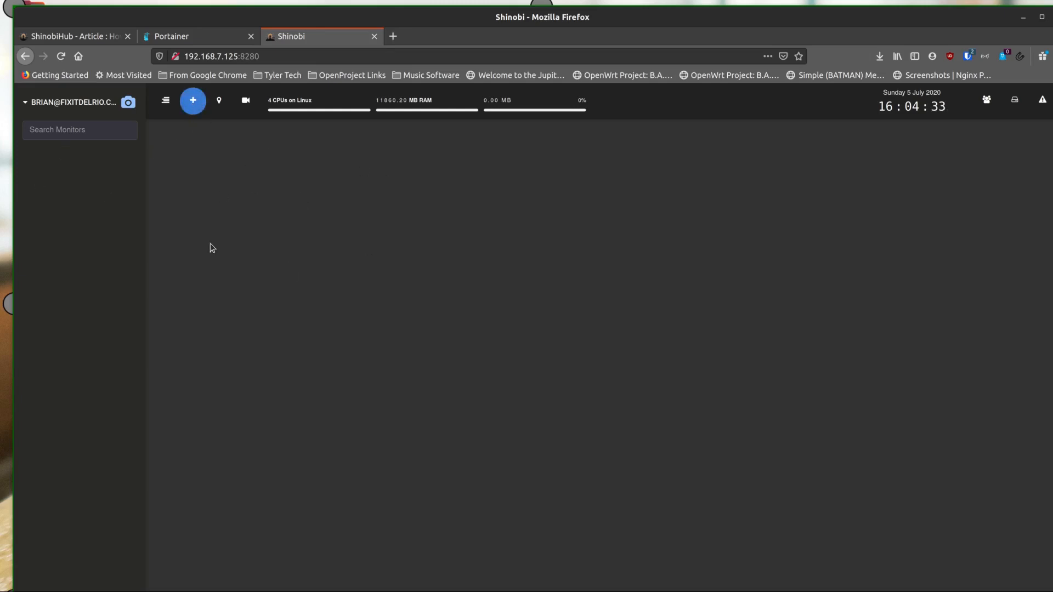
Step: Start a new monitor with Monitor ID PiZeroCam1 and move down to its Connection section
left_click(193, 101)
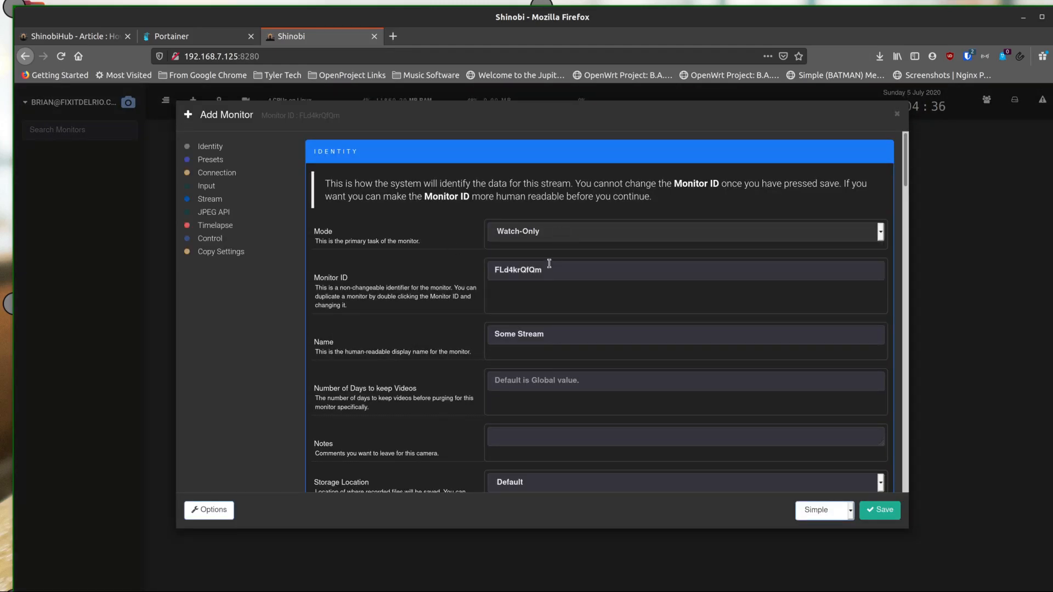
double_click(516, 270)
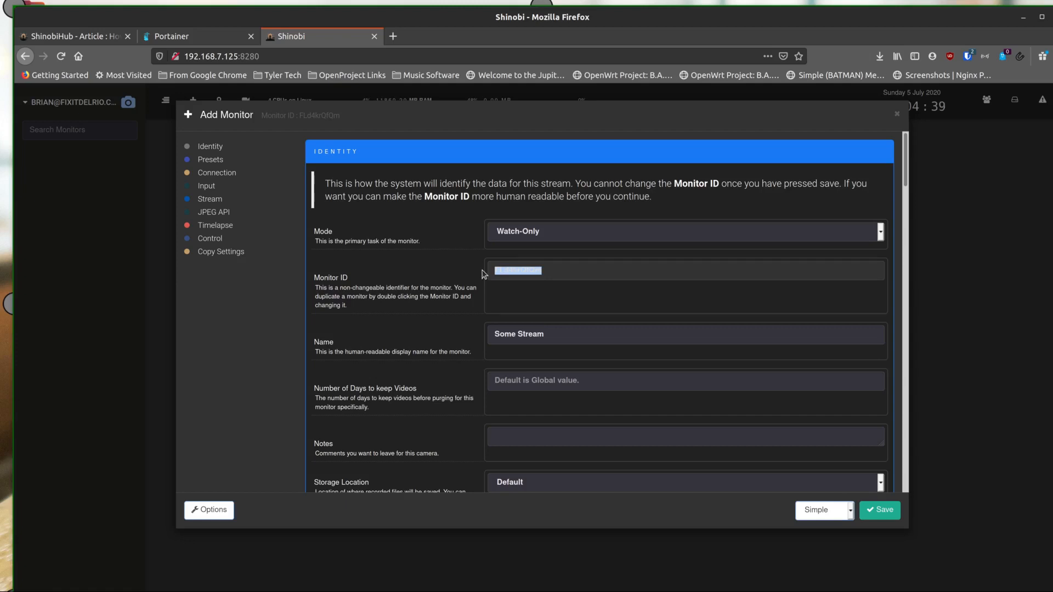
type("Pi-")
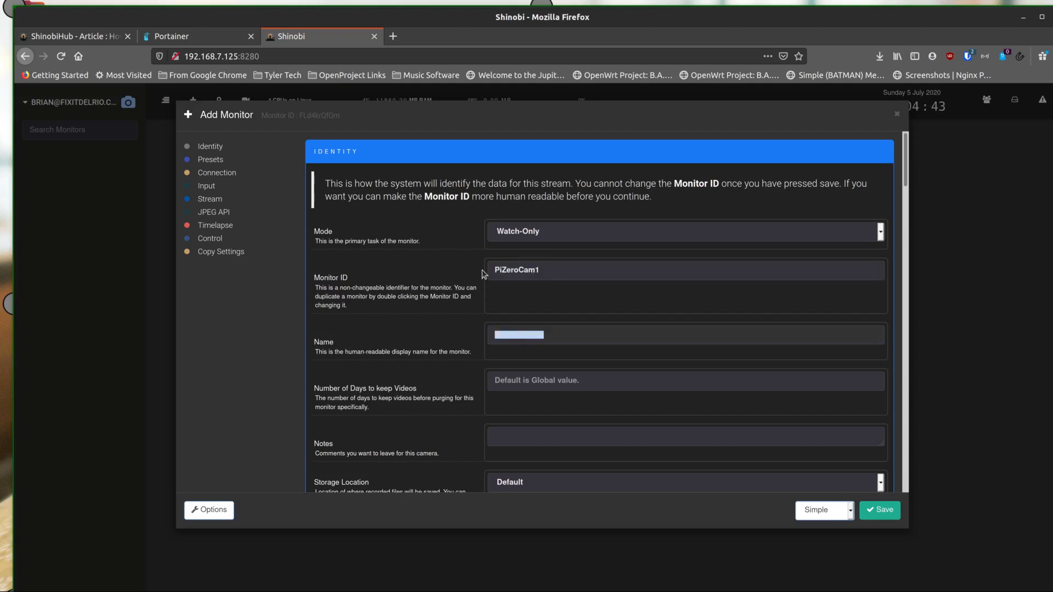
type("Pi")
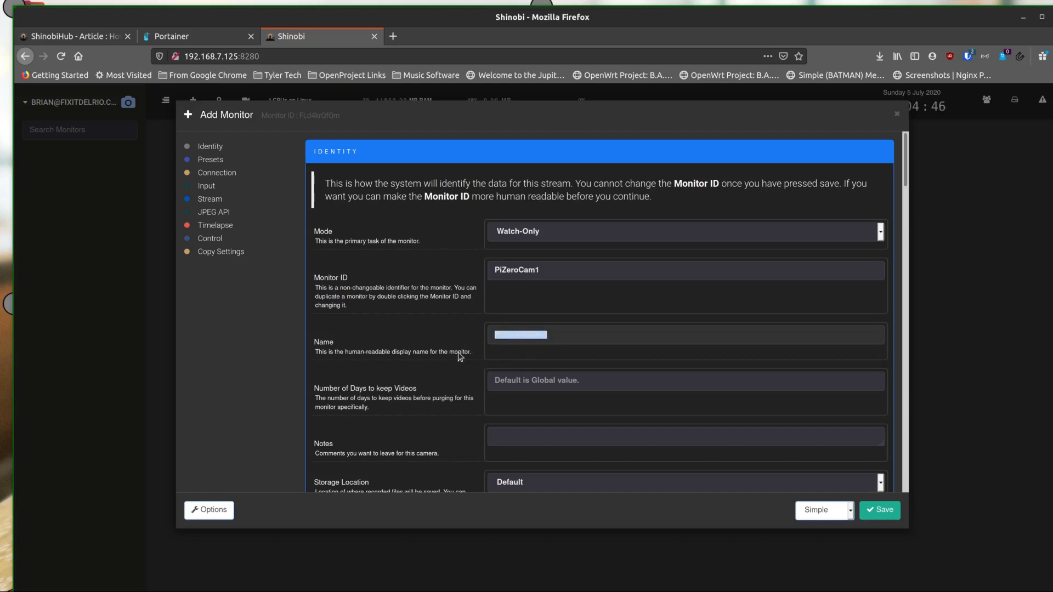
scroll("down", 3)
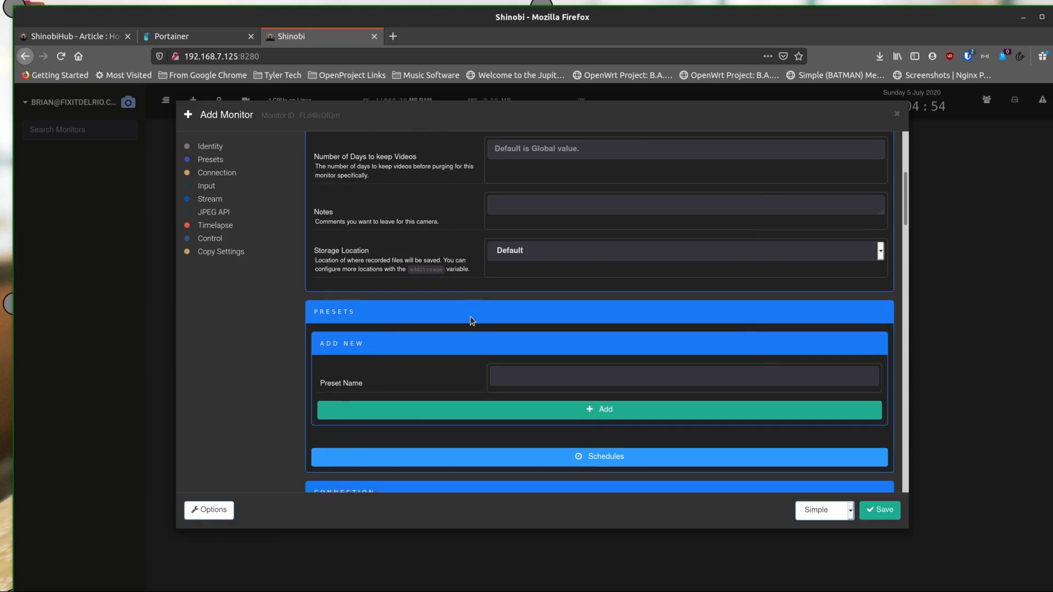
scroll("down", 3)
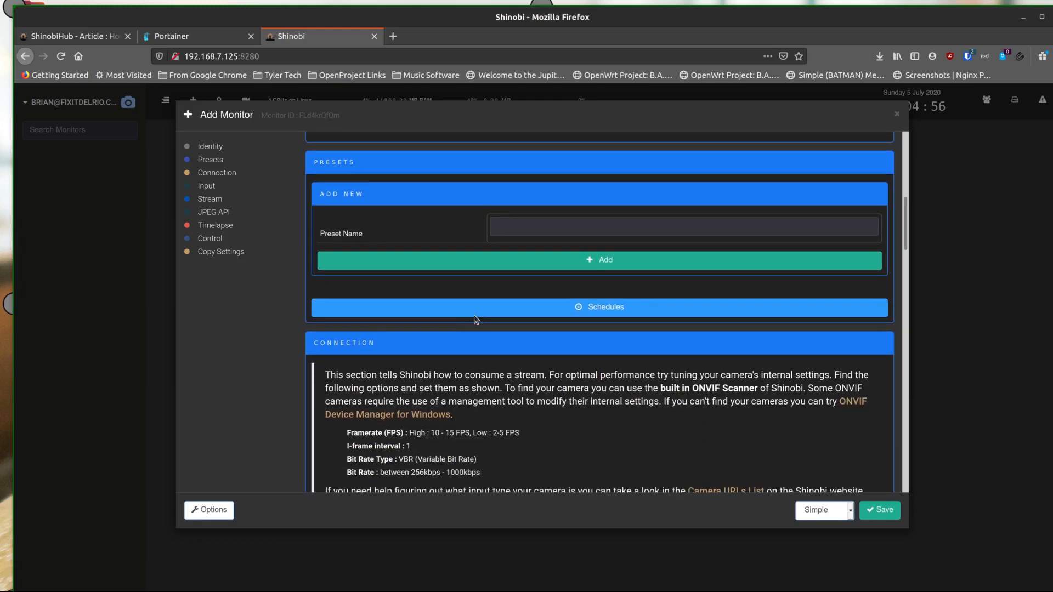
scroll("down", 3)
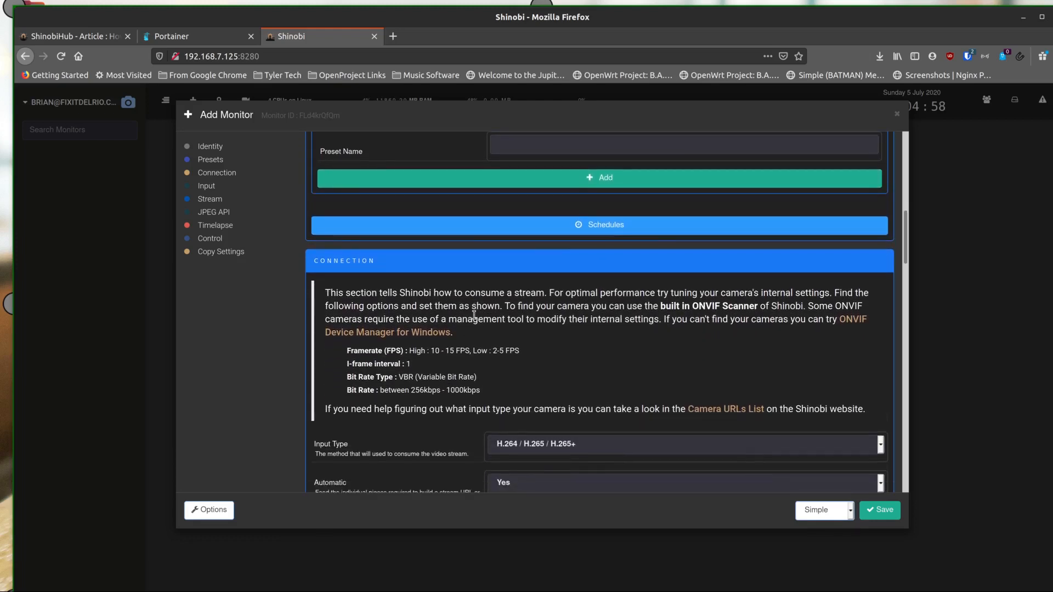
Step: Set Input Type to MJPEG with Full URL Path http:192.168.7.202:8081
left_click(684, 444)
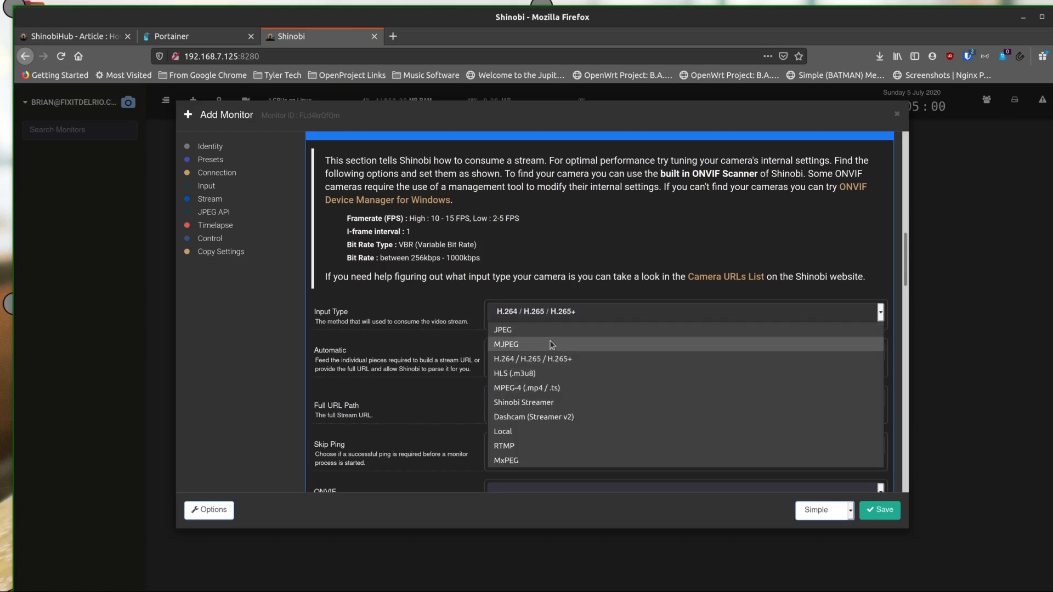
left_click(506, 344)
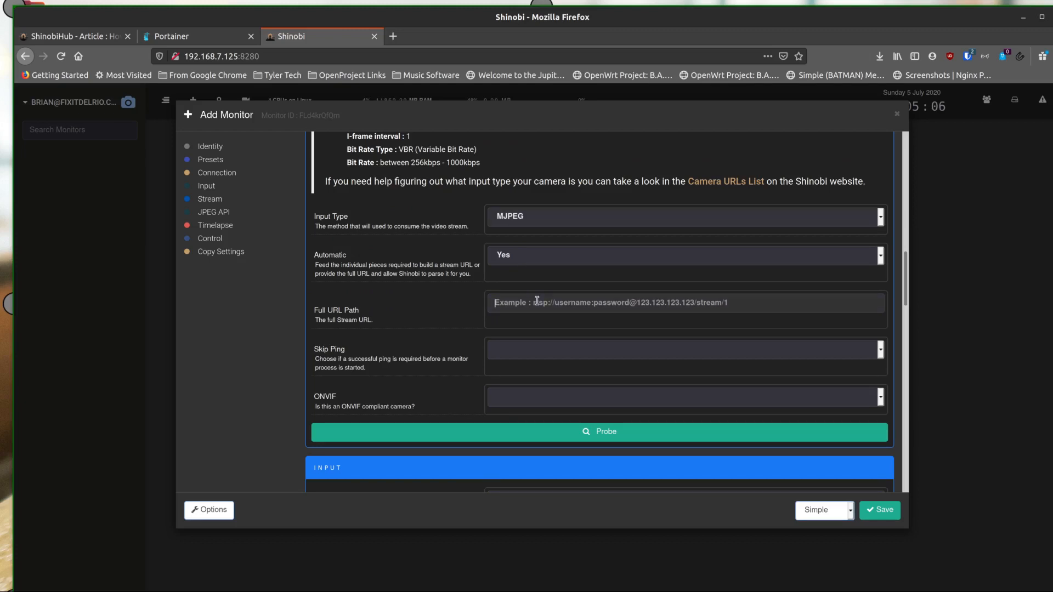
type("http:192.168.7")
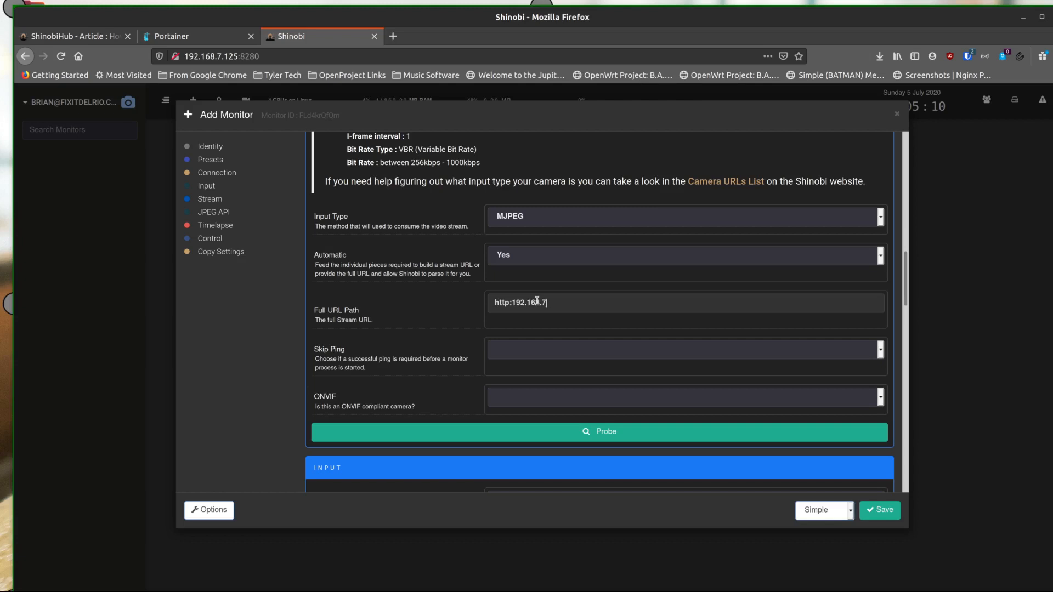
type(".202:8")
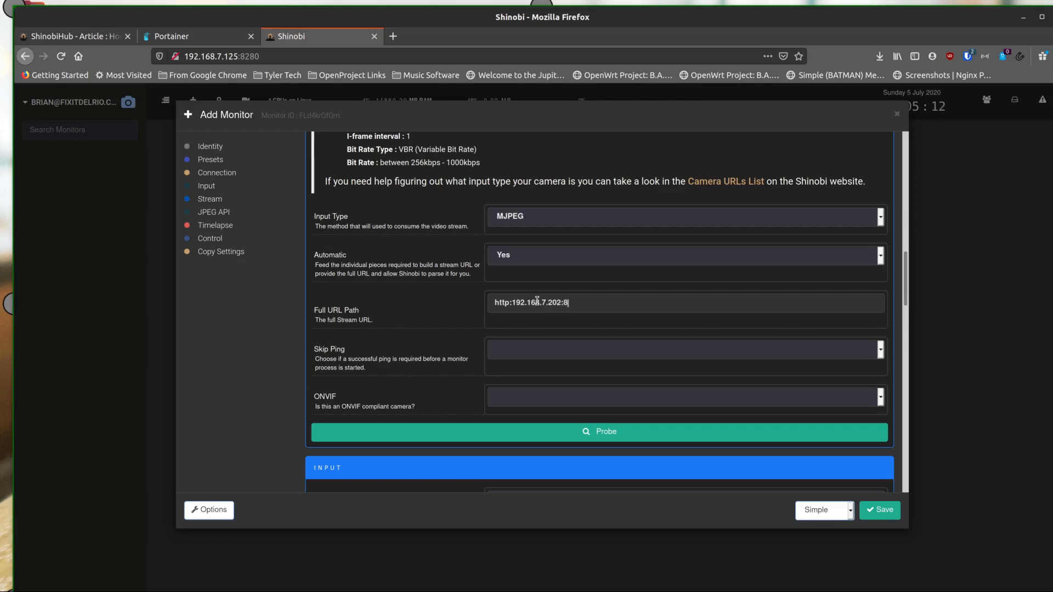
type("081")
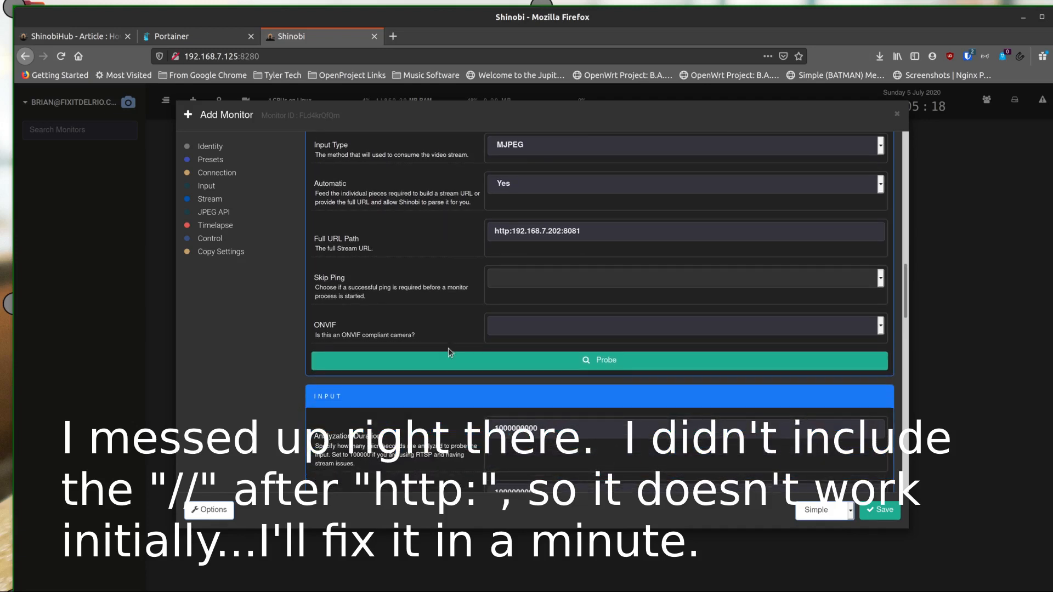
Step: Set the Monitor Capture Rate to 25 FPS in the Input section
scroll("down", 3)
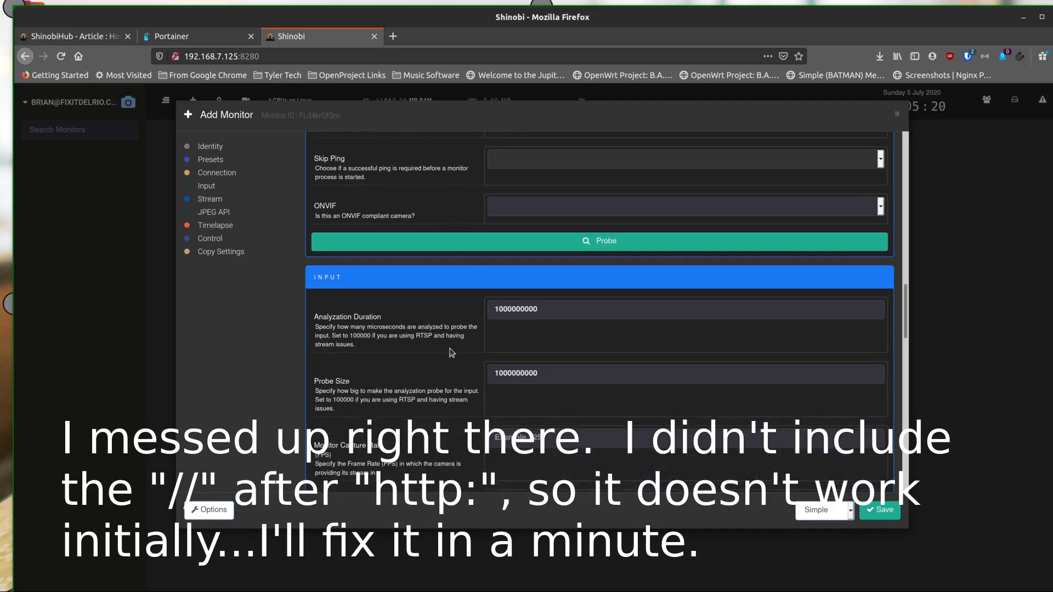
scroll("down", 3)
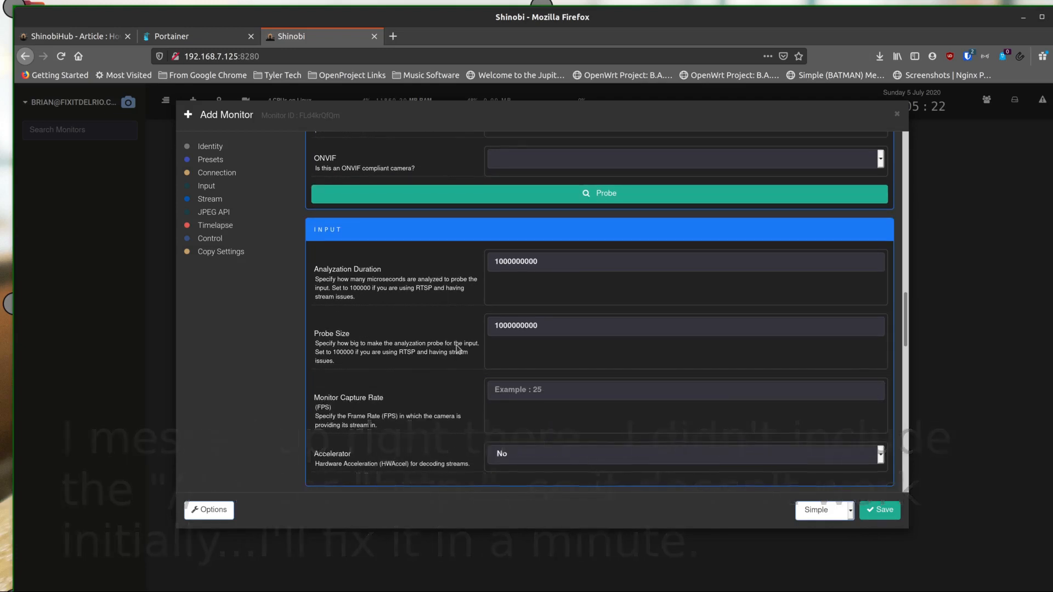
scroll("down", 3)
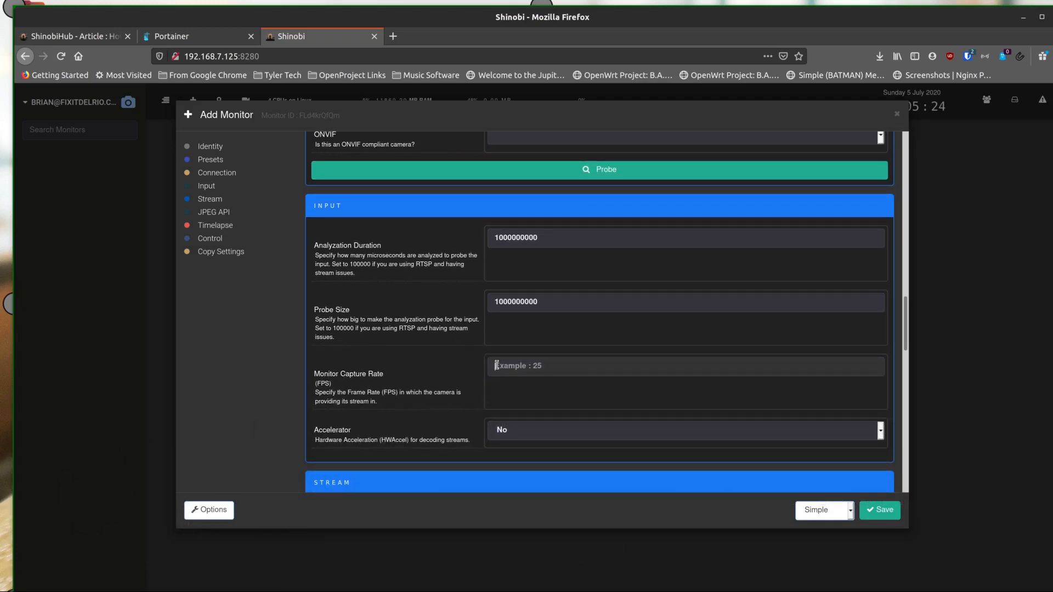
type("25")
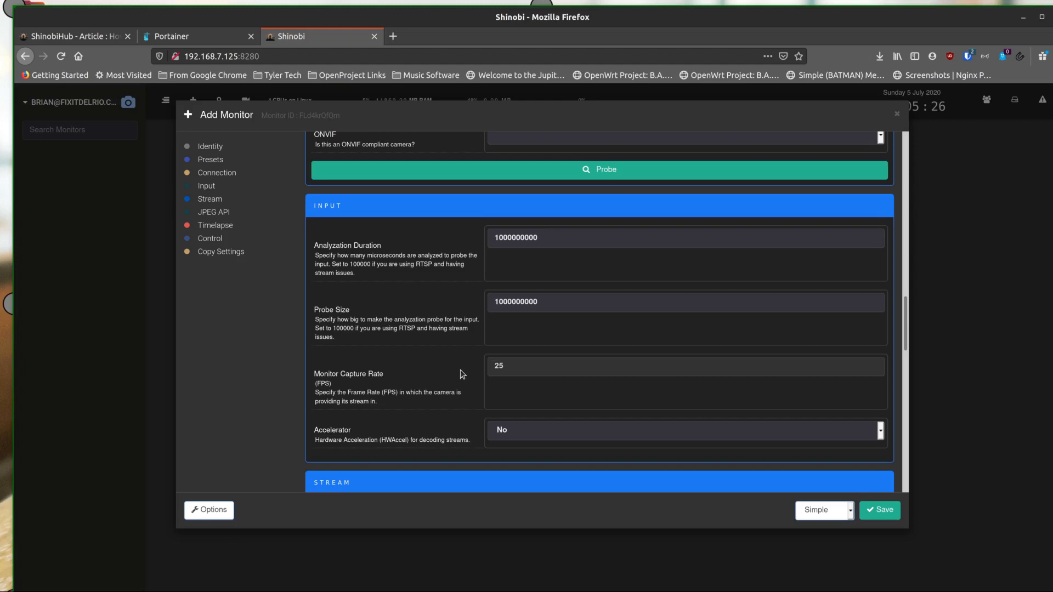
Step: Set Stream Type to MJPEG with stream size 1280 by 720
scroll("down", 3)
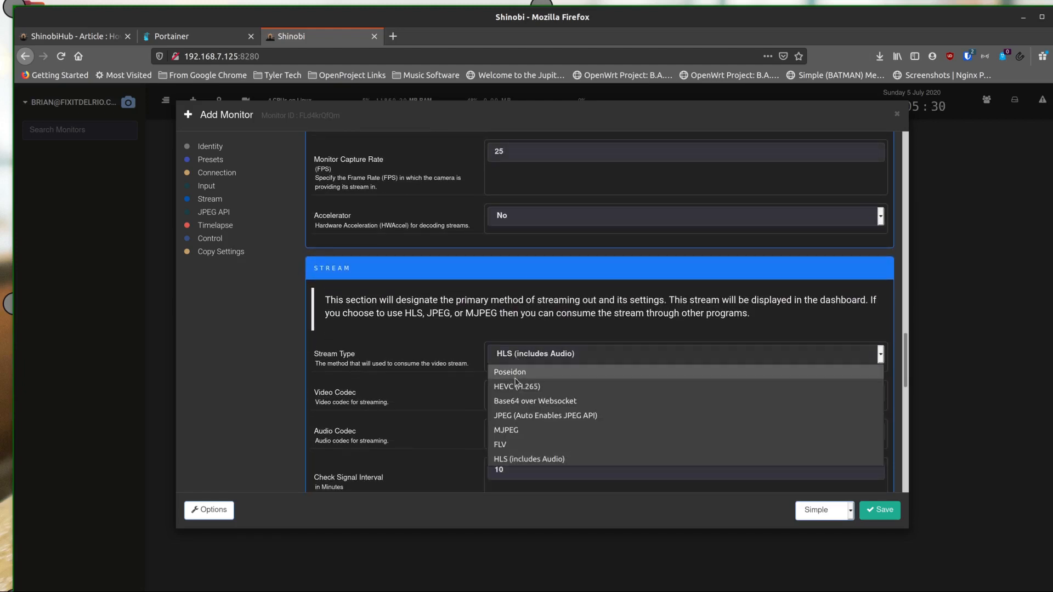
left_click(506, 430)
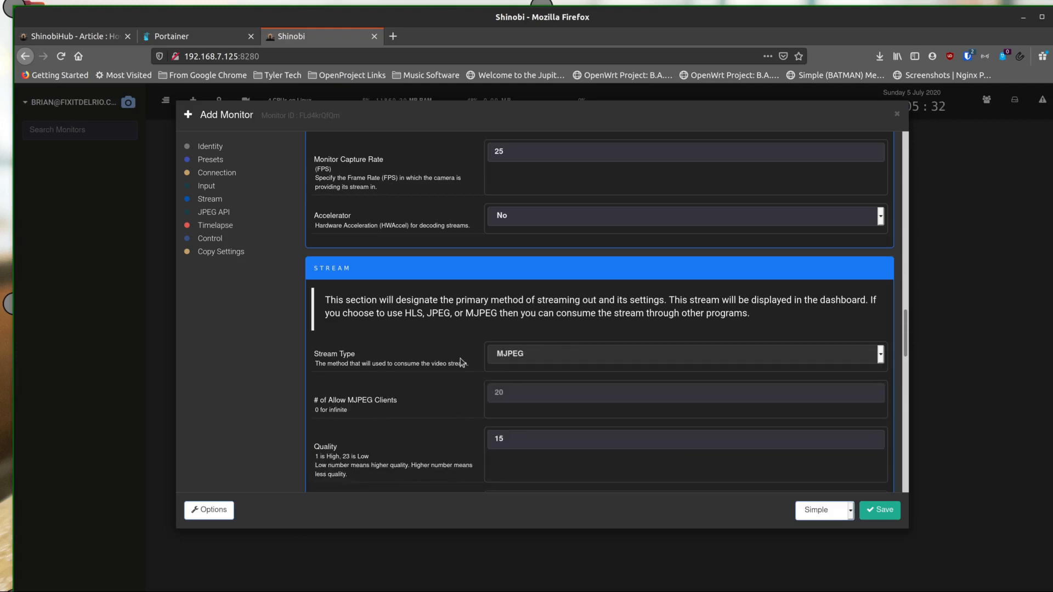
scroll("down", 3)
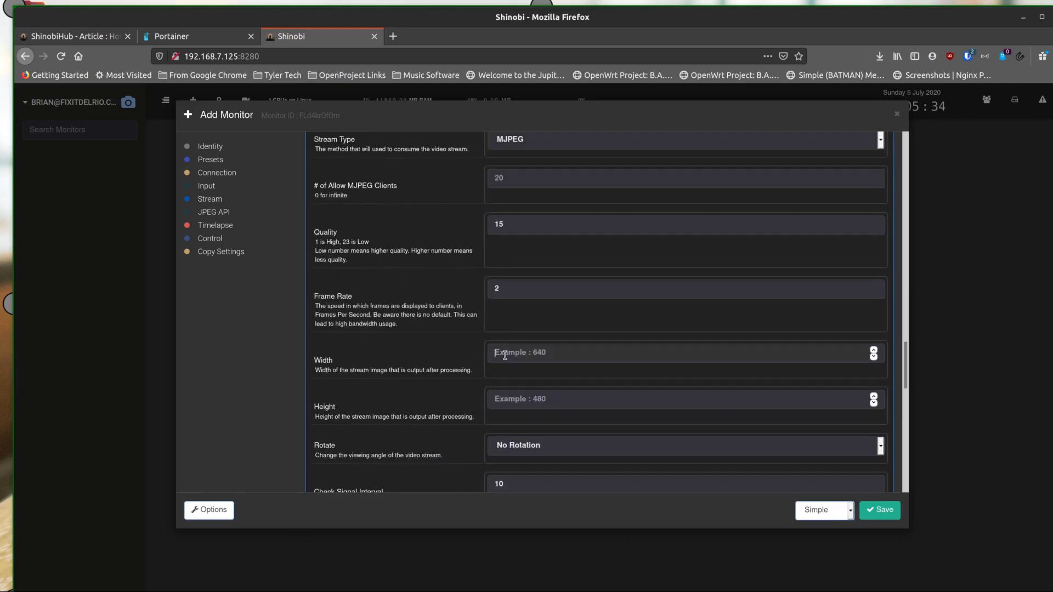
type("1200")
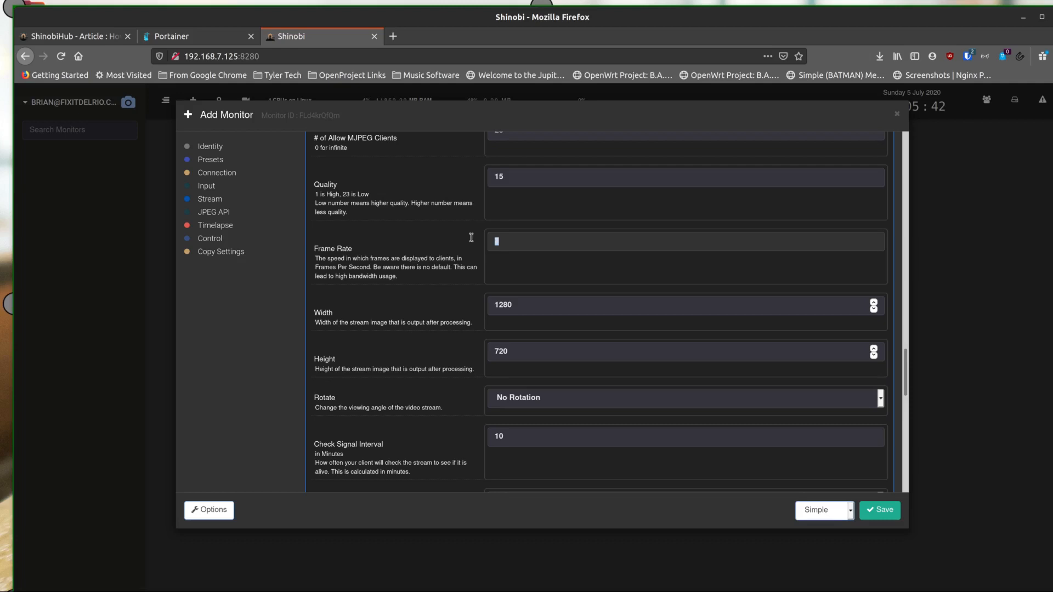
type("15")
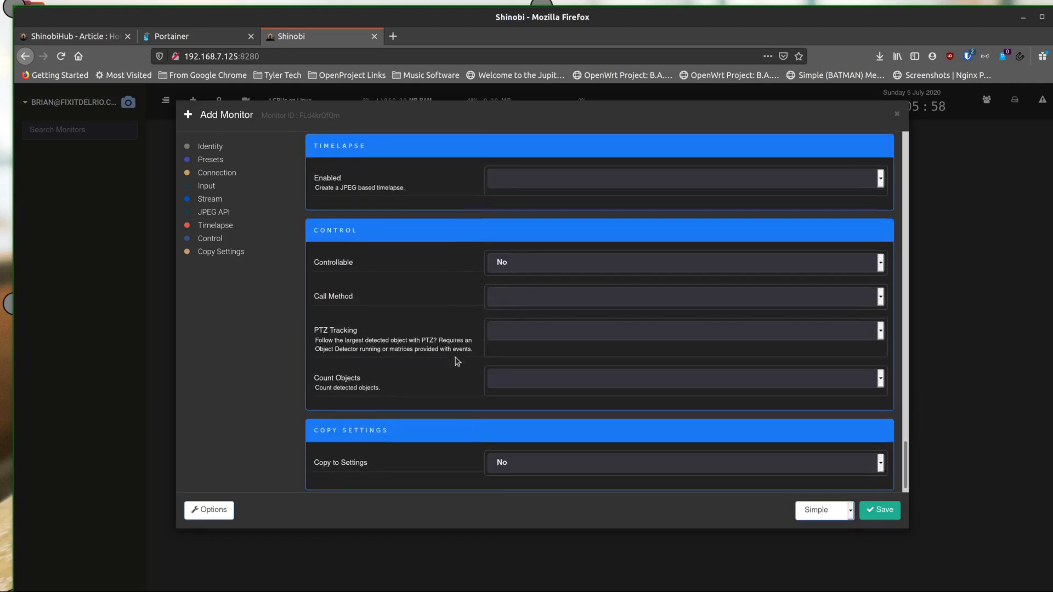
scroll("down", 3)
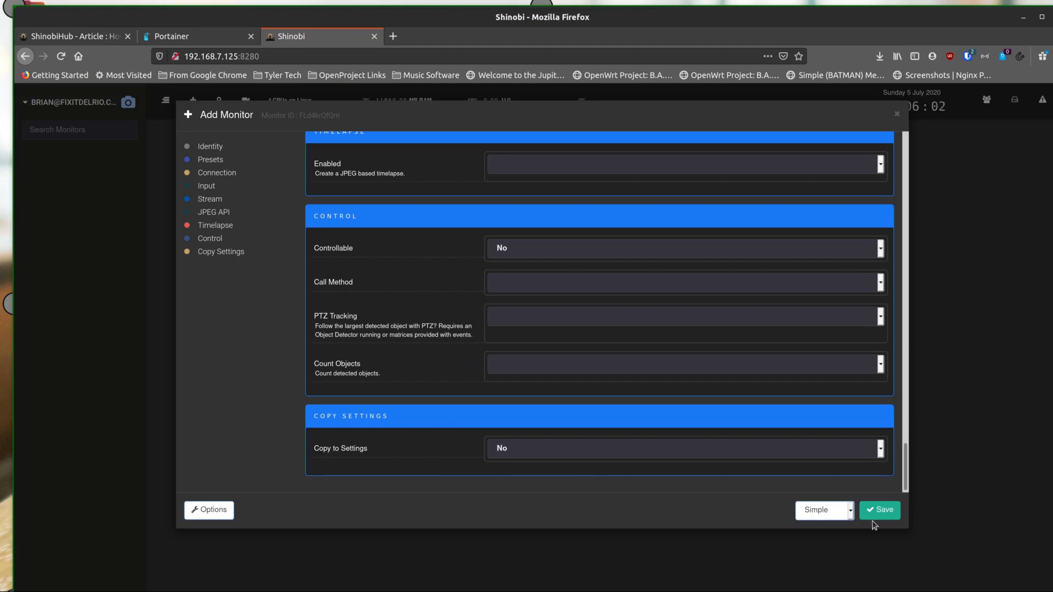
left_click(879, 510)
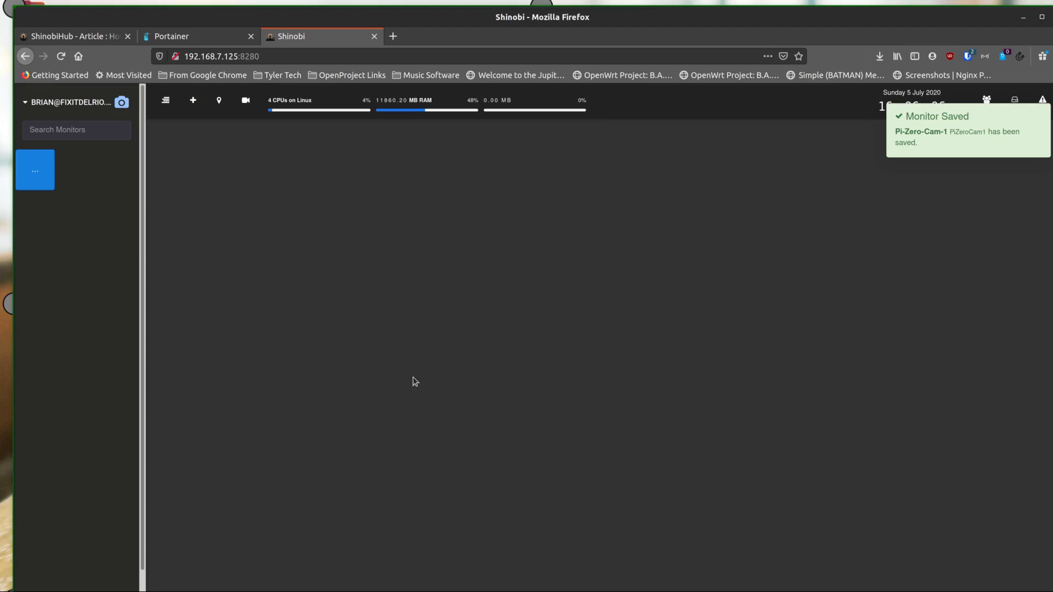
mouse_move(412, 381)
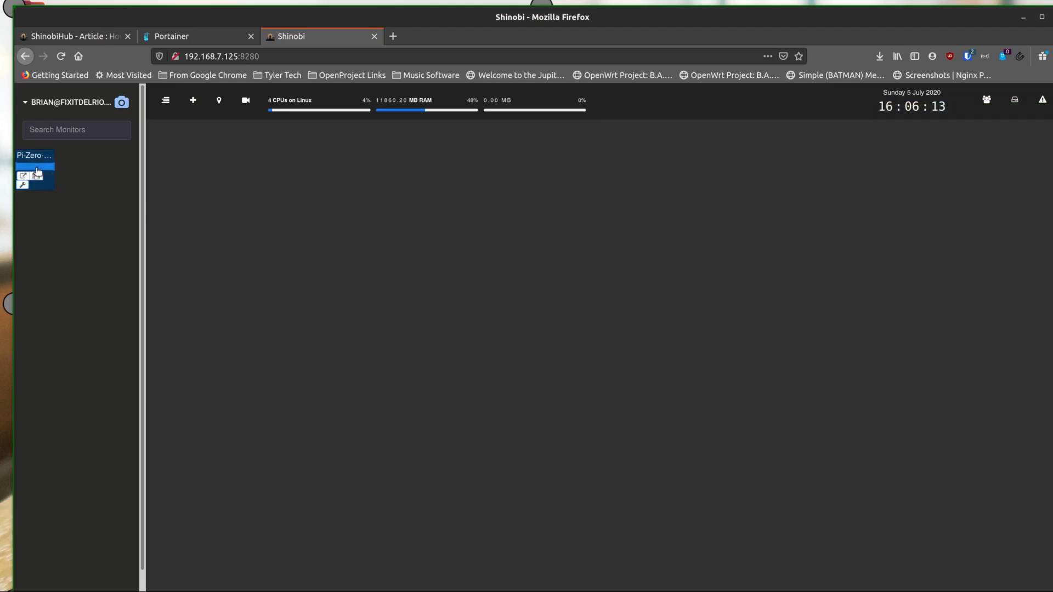
left_click(22, 176)
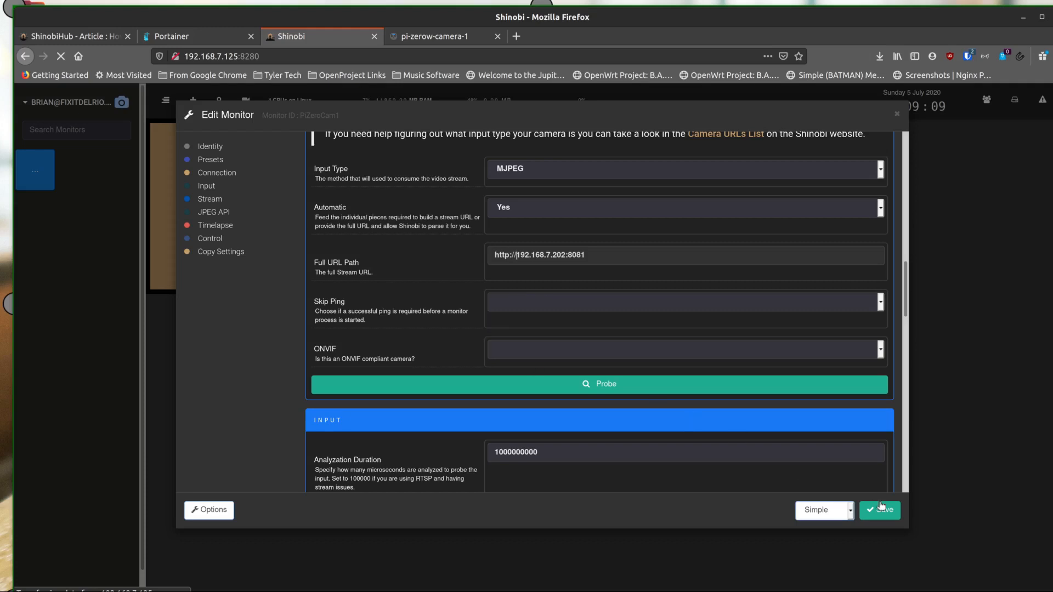
left_click(879, 511)
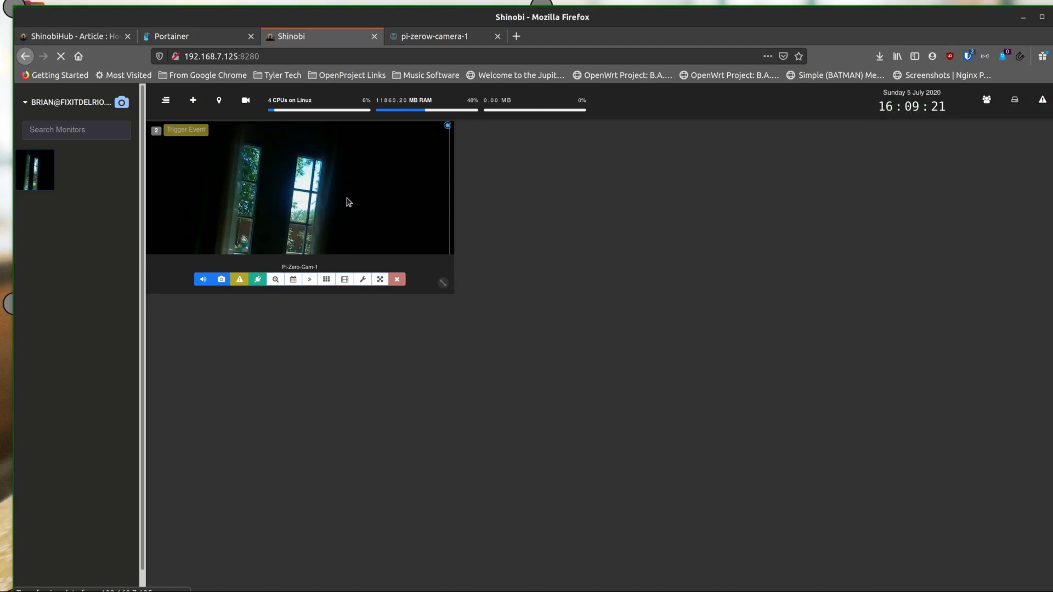
mouse_move(399, 195)
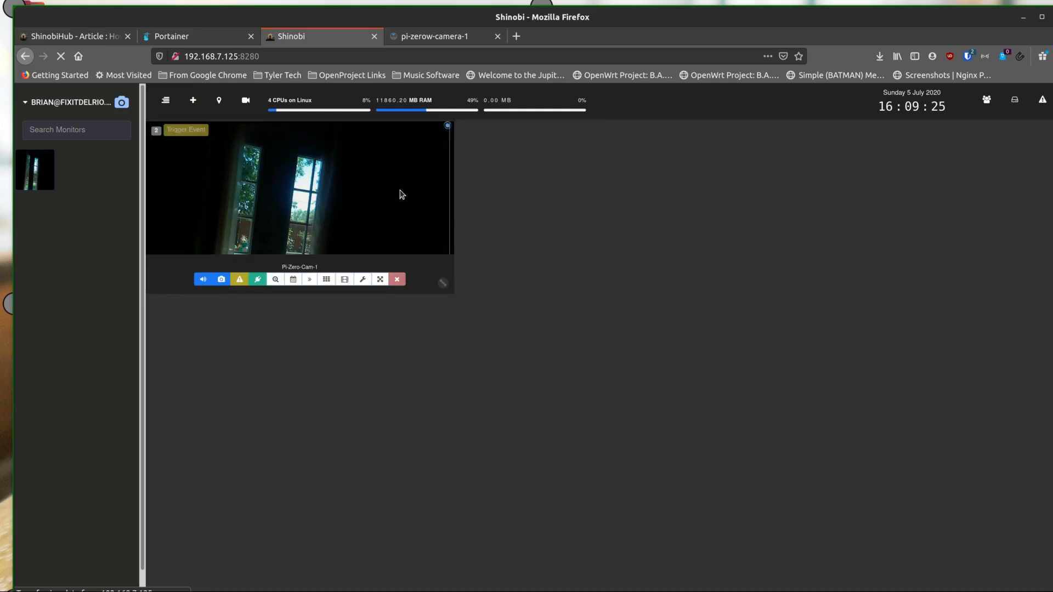
Step: Begin adding a second camera monitor from the toolbar's + button
left_click(193, 99)
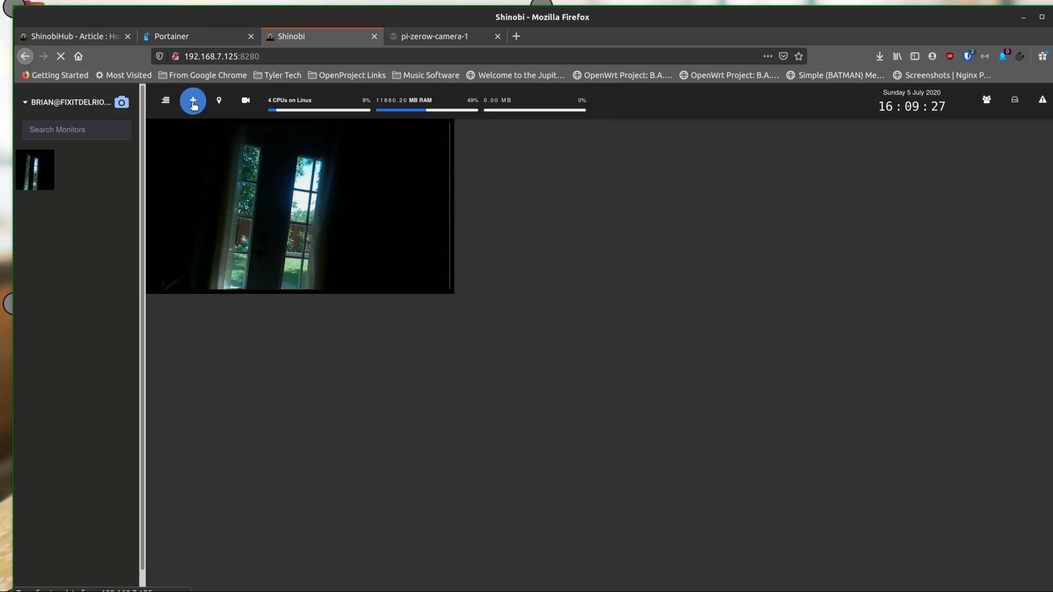
left_click(193, 100)
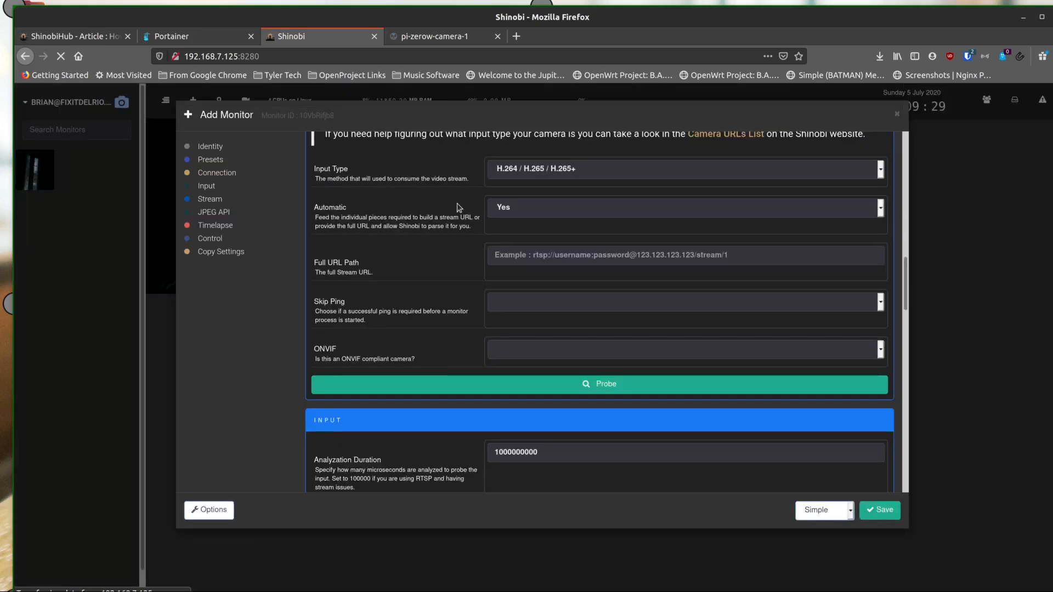